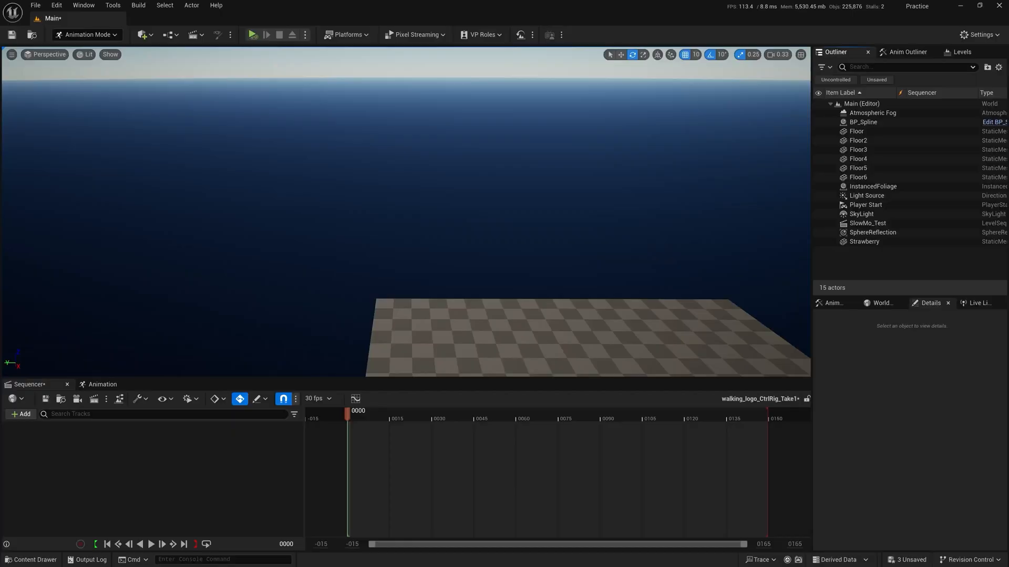
# - Add an FK Control Rig track to the pighead SkeletalMeshComponent in Sequencer
pyautogui.click(31, 559)
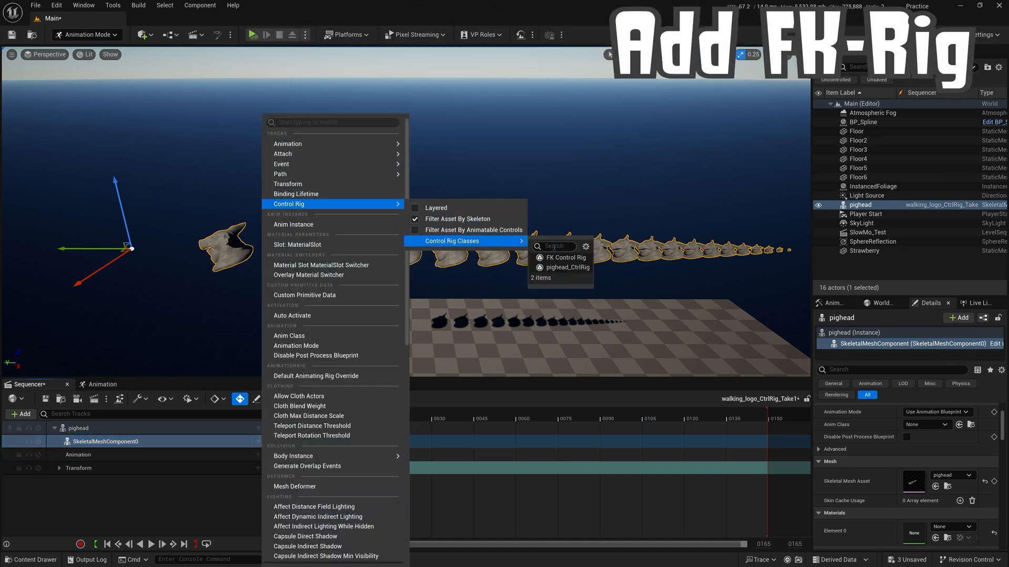
pyautogui.click(564, 257)
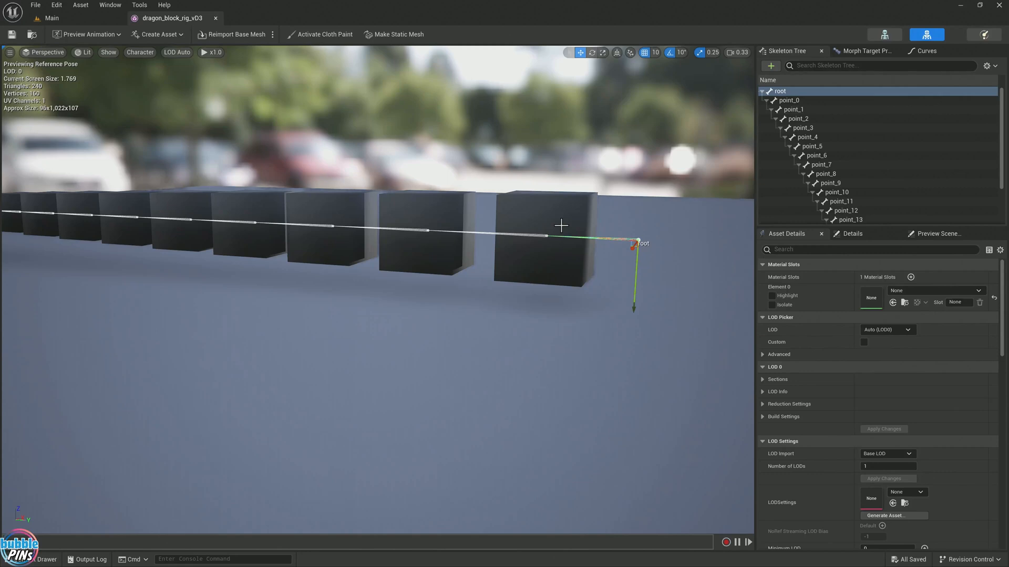
# - Select the root and point_0 bones in the Skeleton Tree to inspect their axes
pyautogui.click(789, 100)
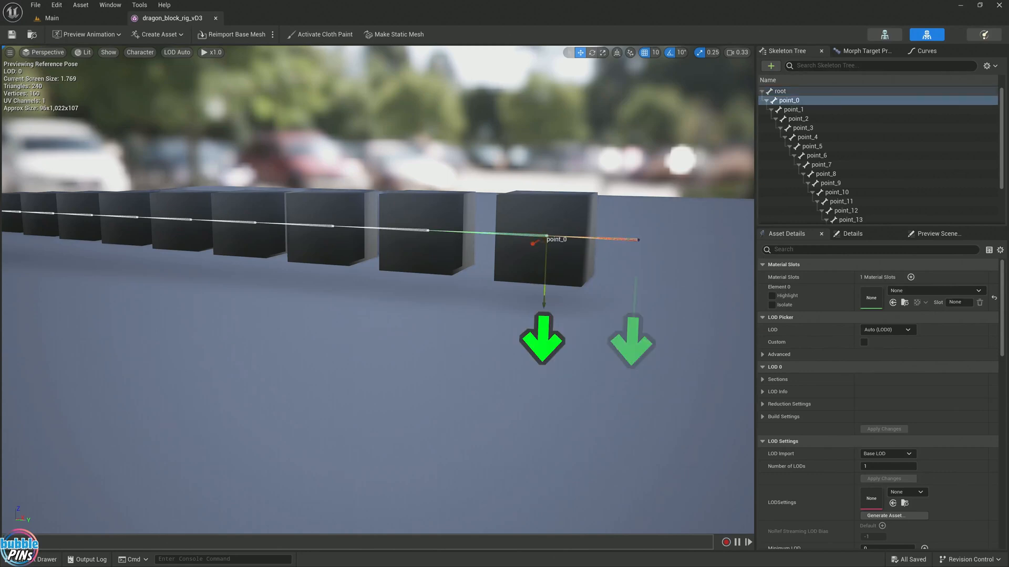
pyautogui.click(803, 128)
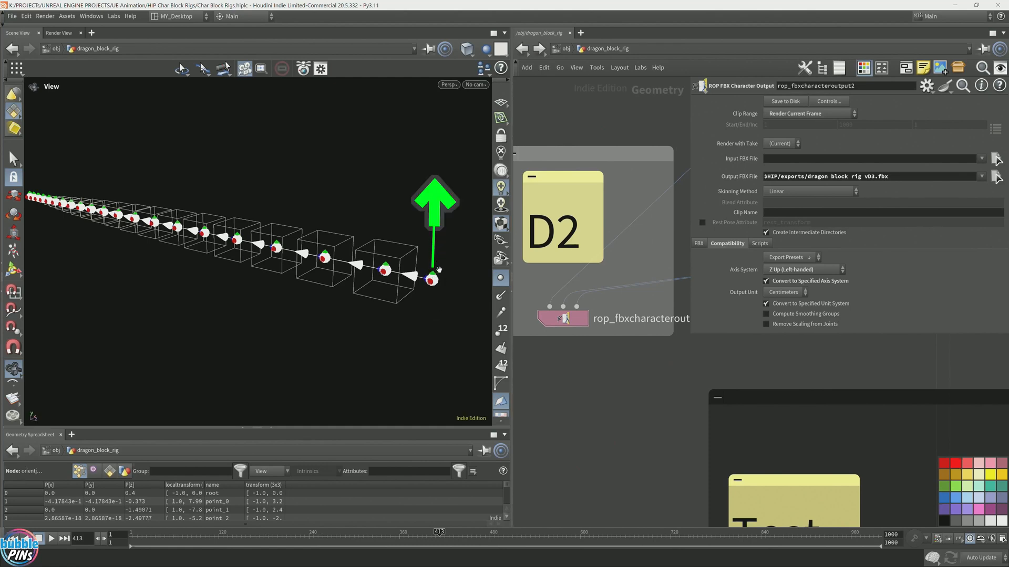
pyautogui.moveTo(454, 221)
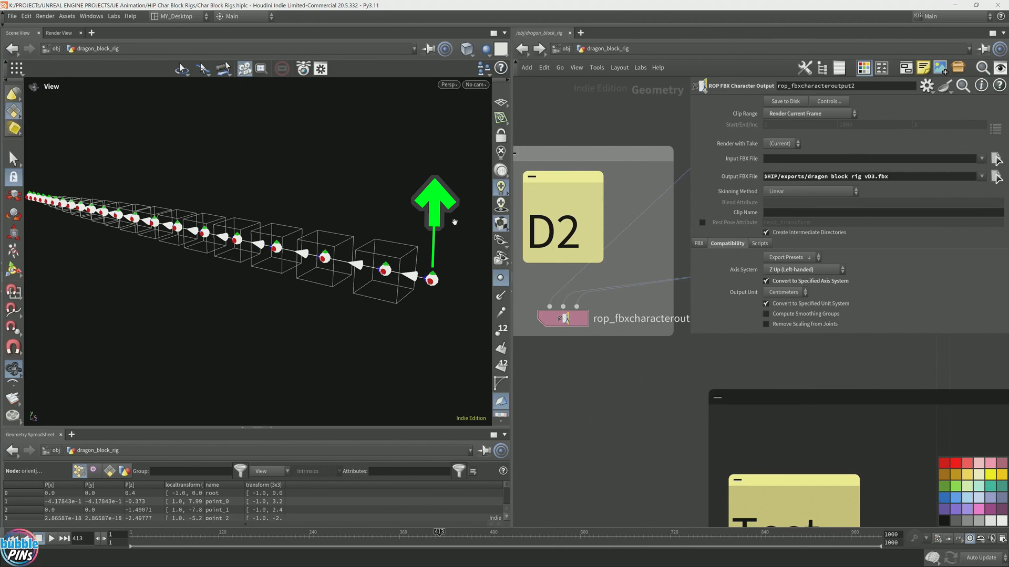
pyautogui.moveTo(704, 6)
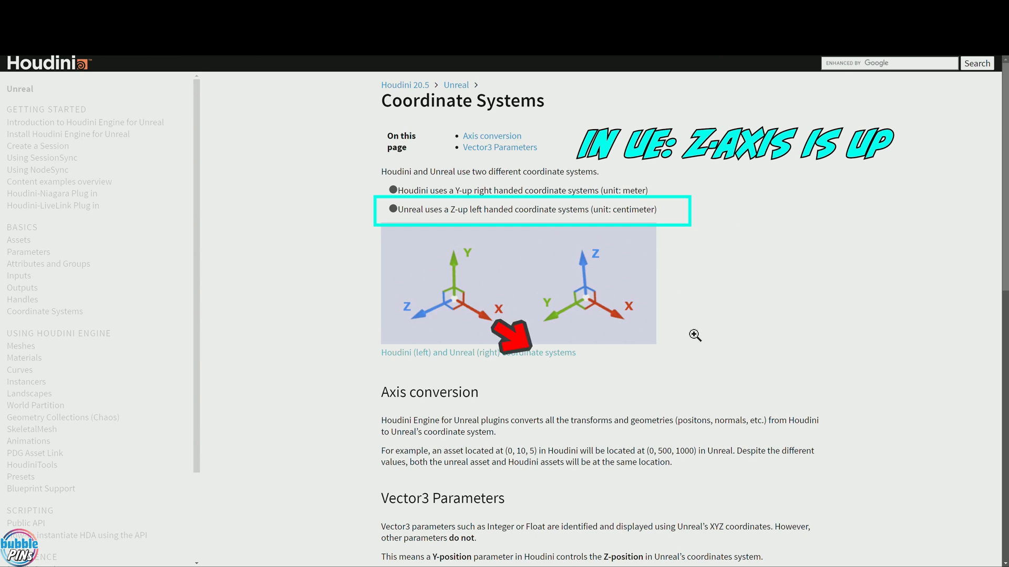
pyautogui.moveTo(702, 333)
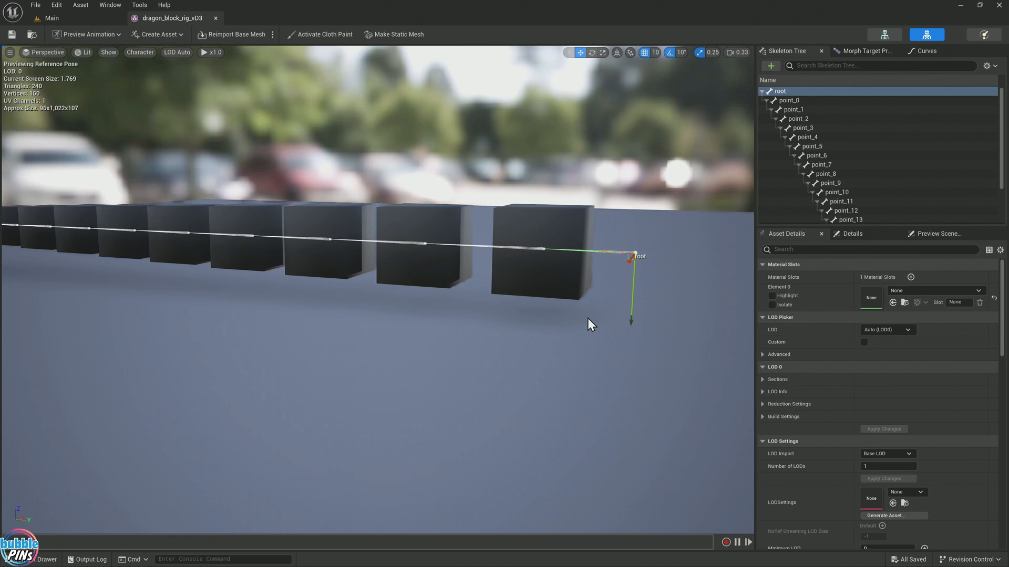
pyautogui.moveTo(582, 332)
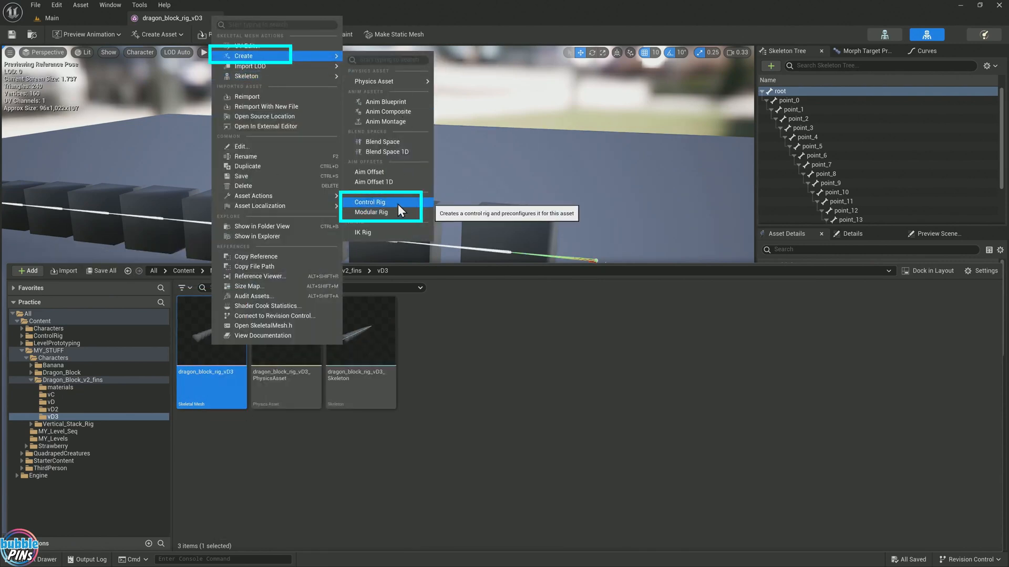
pyautogui.moveTo(388, 212)
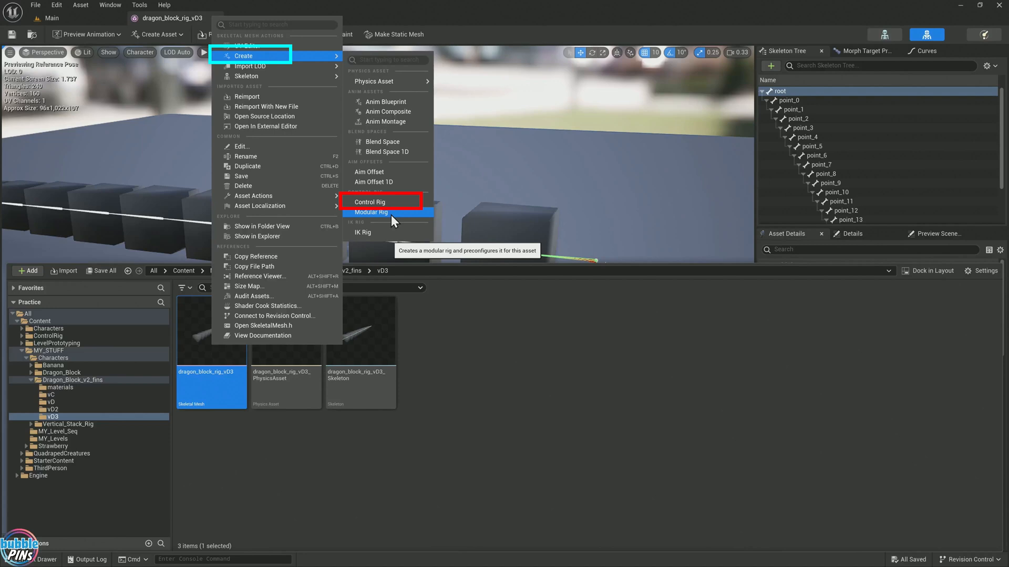
pyautogui.moveTo(382, 212)
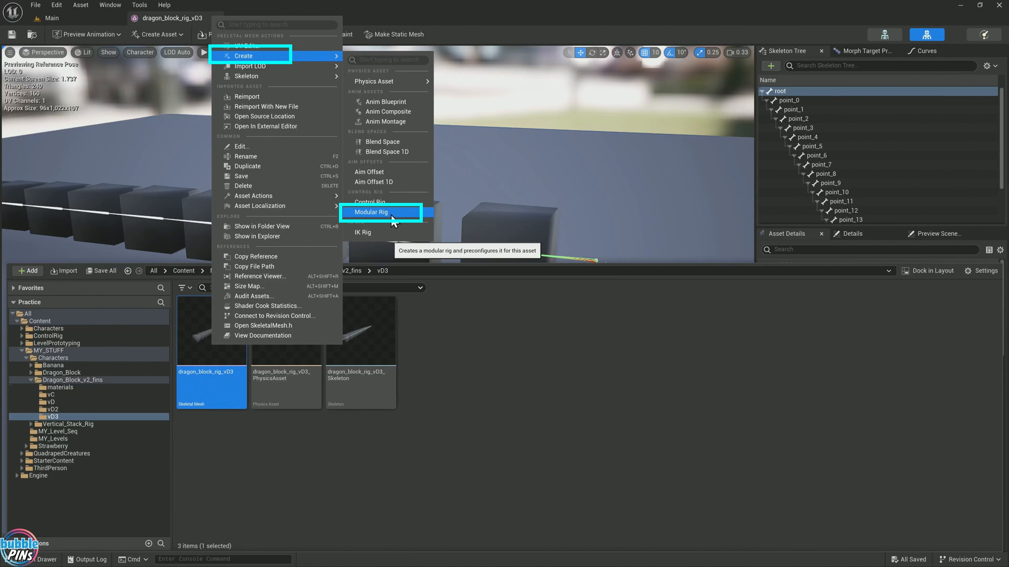
# - Create a Modular Rig asset from the dragon_block_rig_vD3 skeletal mesh via the context menu
pyautogui.click(372, 212)
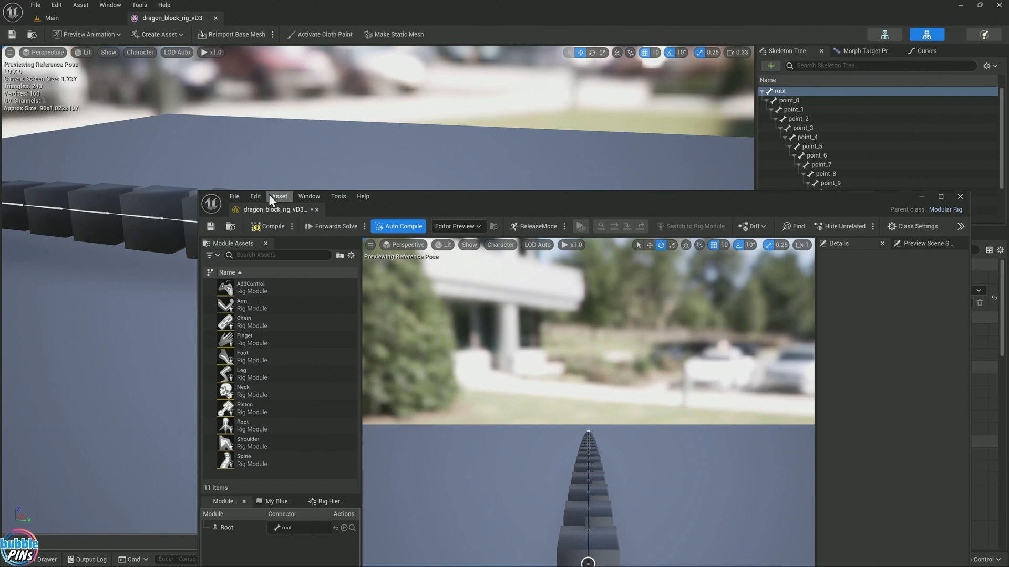
# - Dock the floating Modular Rig editor tab into the main editor's tab bar
pyautogui.click(940, 198)
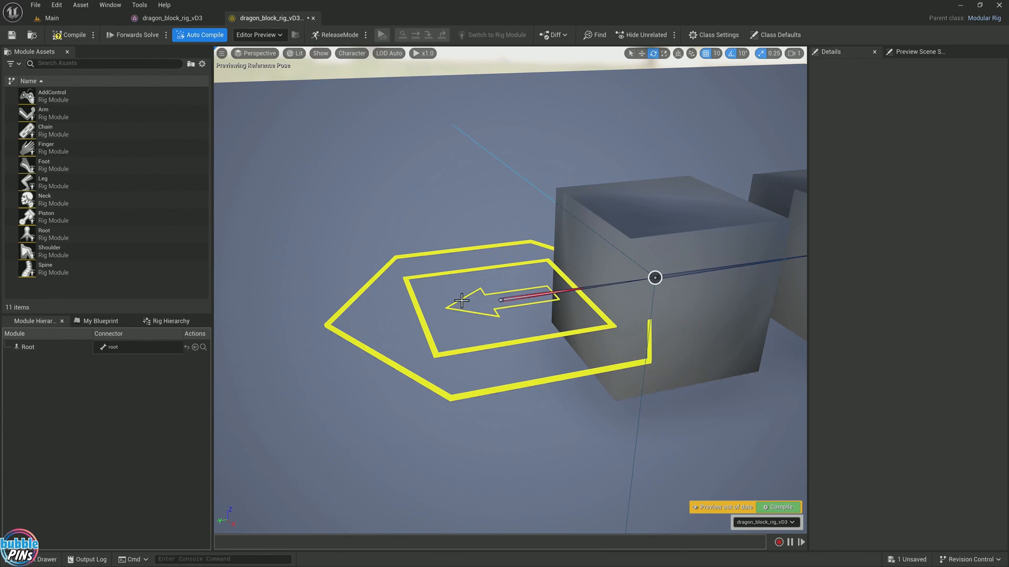
pyautogui.moveTo(449, 250)
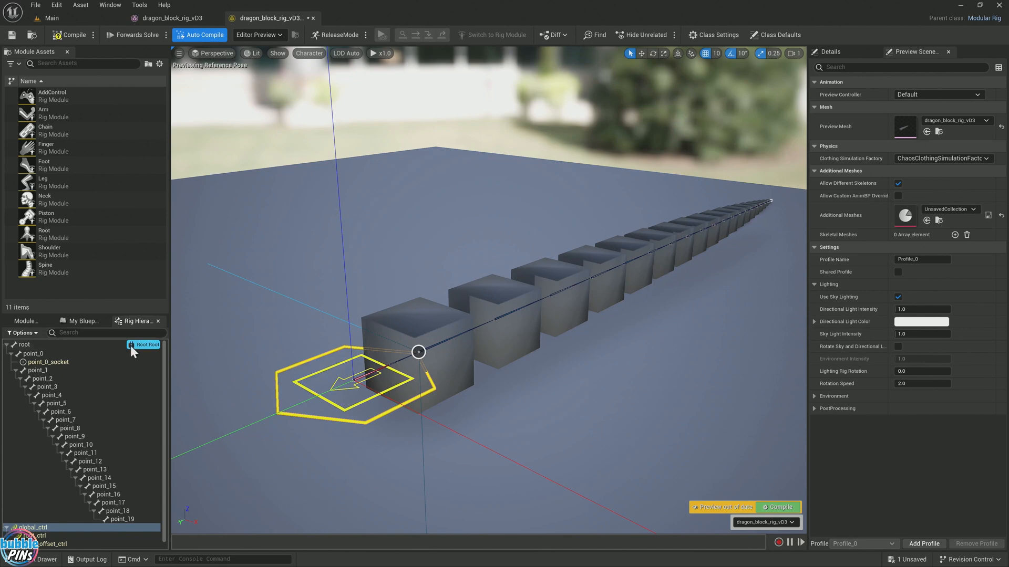
# - Show the Rig Hierarchy panel and inspect global_ctrl, root_ctrl and body_offset_ctrl
pyautogui.click(109, 5)
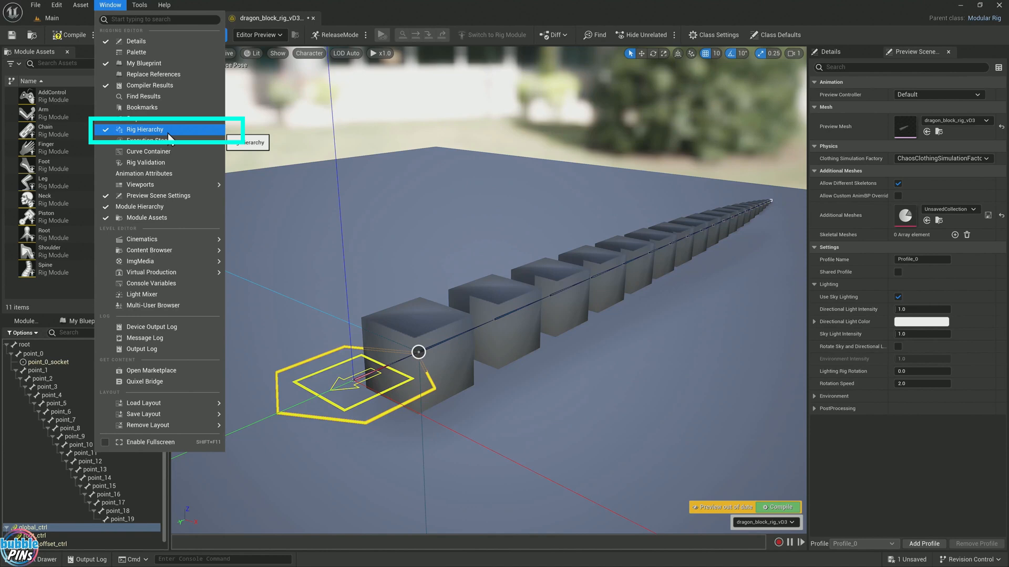
pyautogui.click(145, 129)
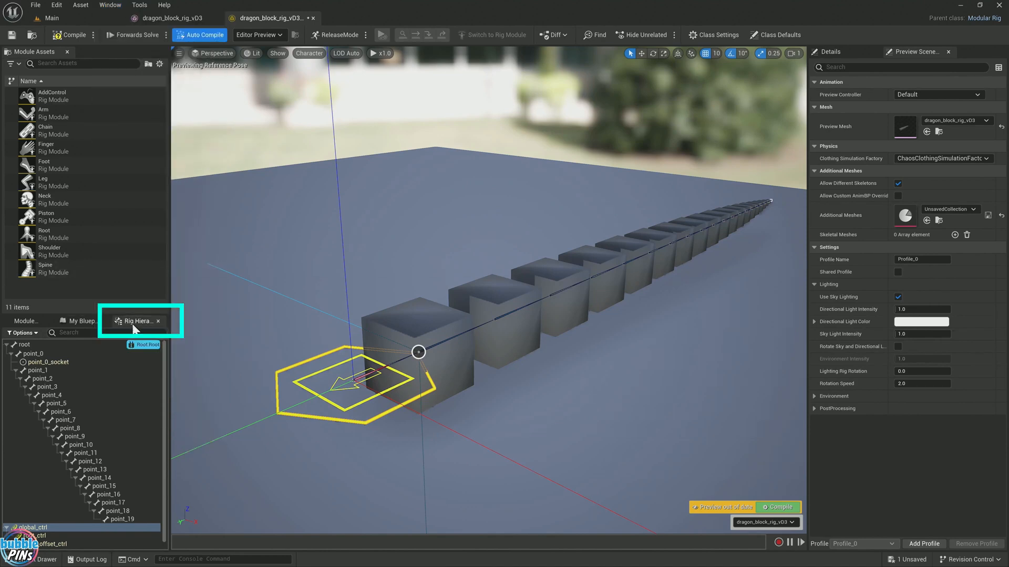
pyautogui.moveTo(817, 152)
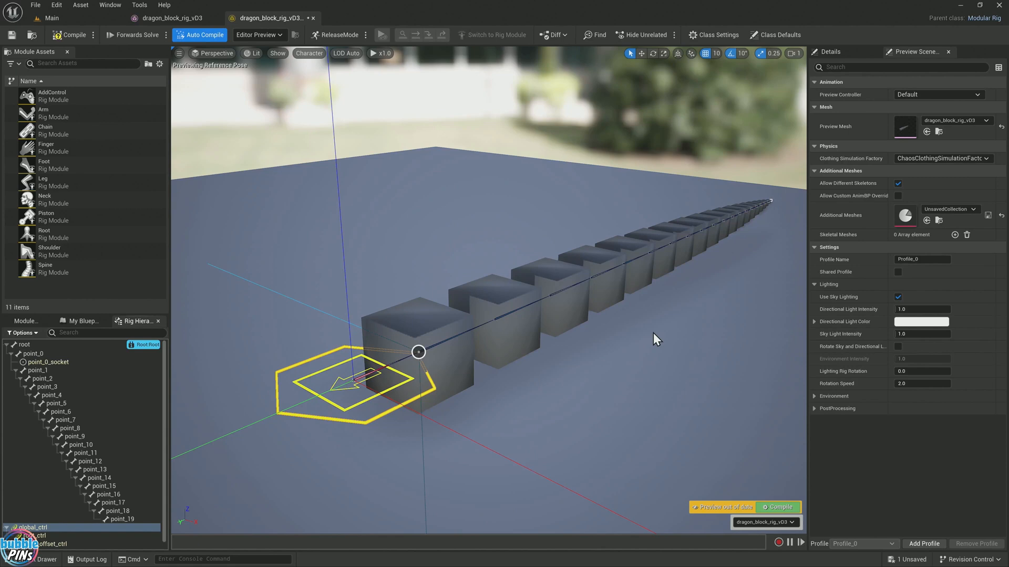
pyautogui.moveTo(714, 296)
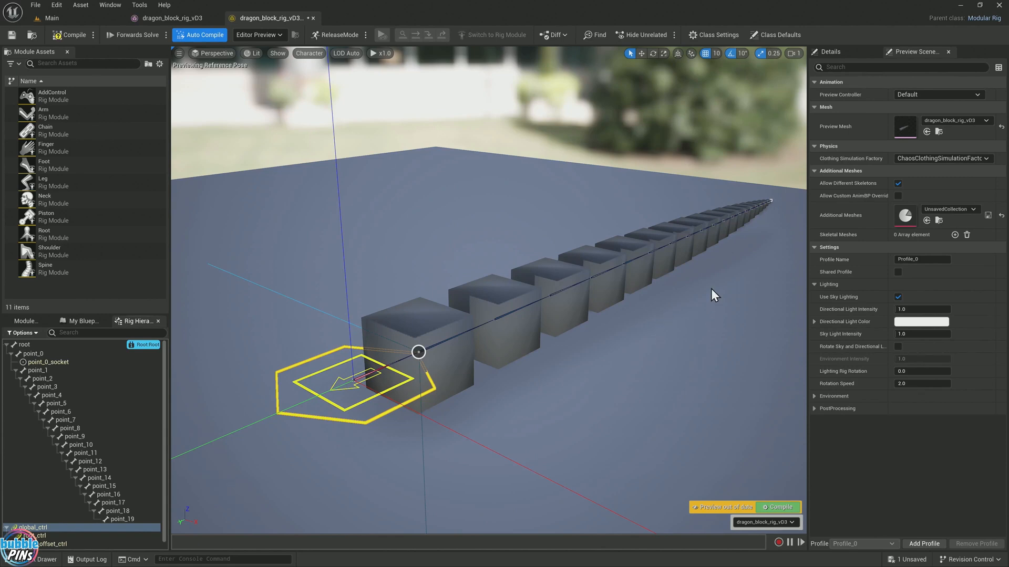
pyautogui.moveTo(731, 258)
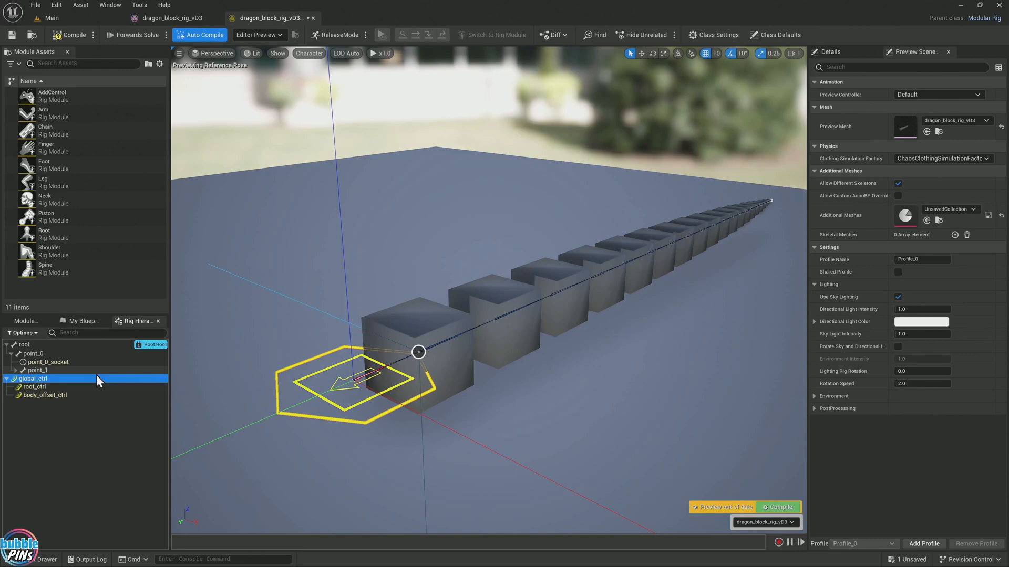
pyautogui.moveTo(379, 420)
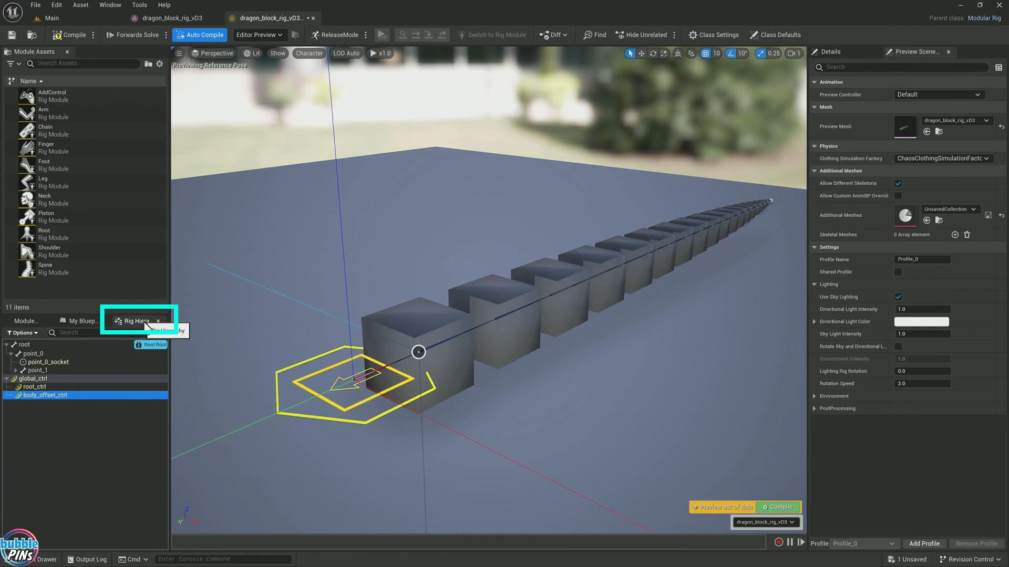
pyautogui.click(46, 396)
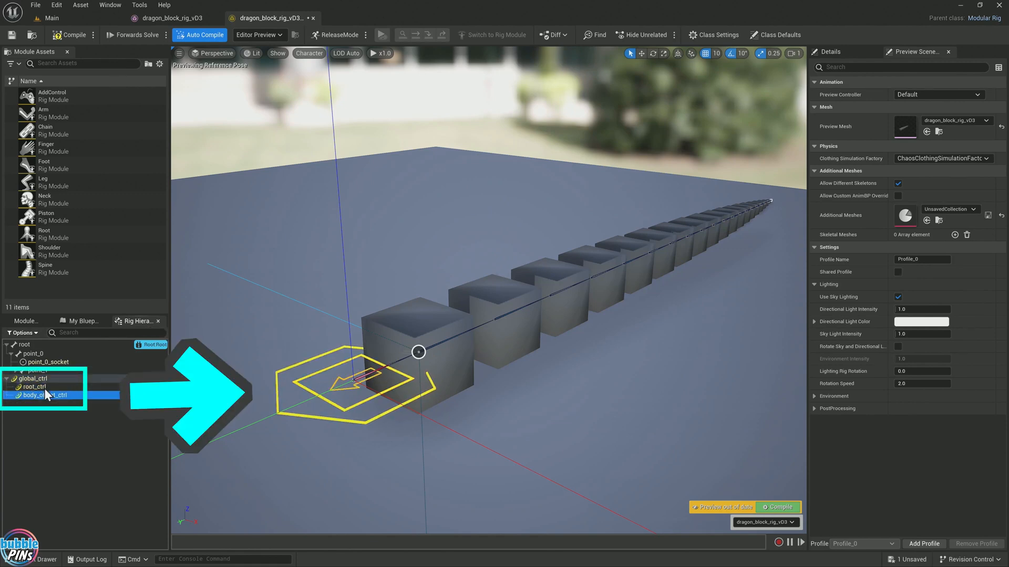
pyautogui.moveTo(54, 233)
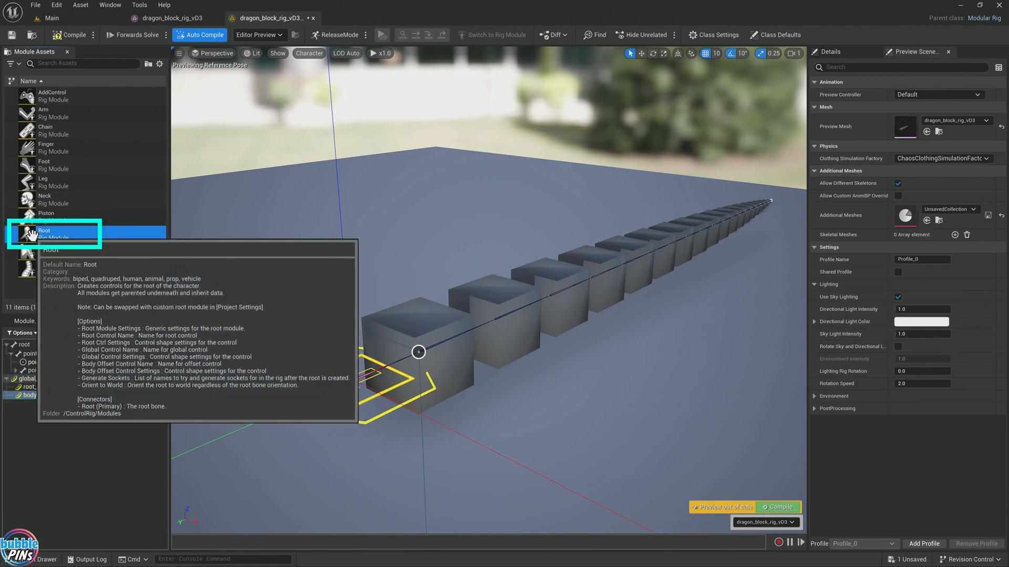
pyautogui.click(45, 233)
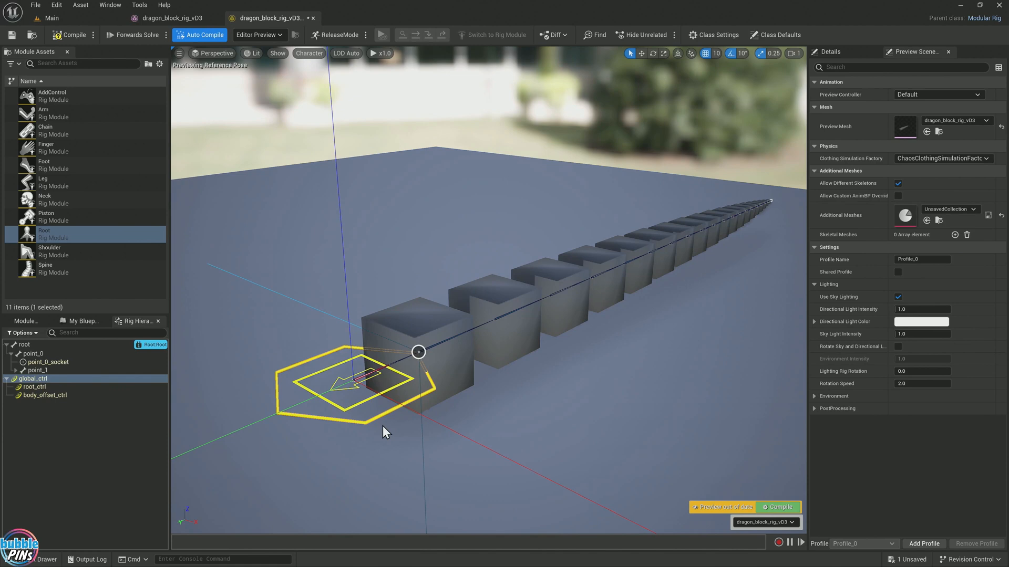
pyautogui.moveTo(376, 414)
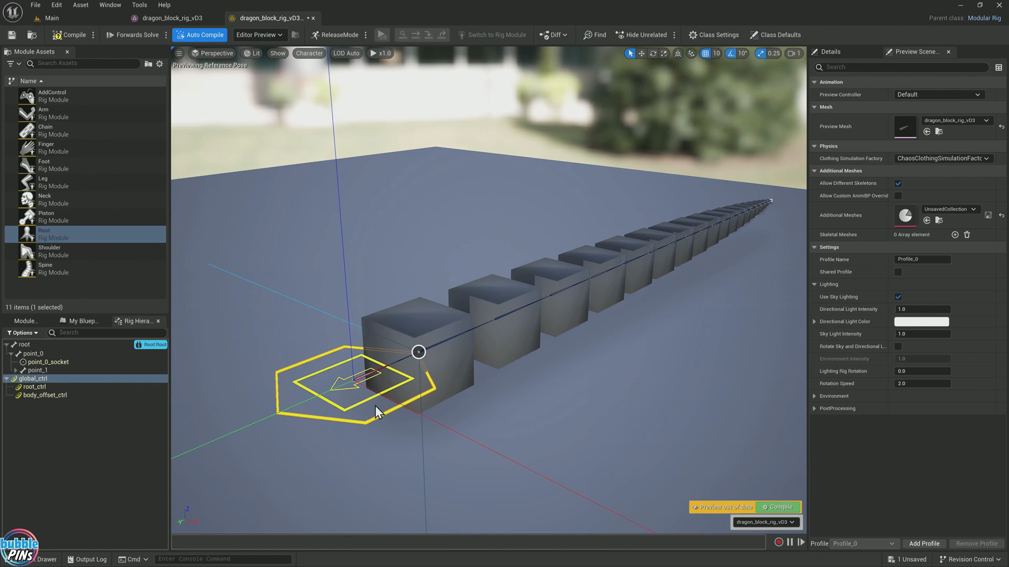
pyautogui.moveTo(185, 187)
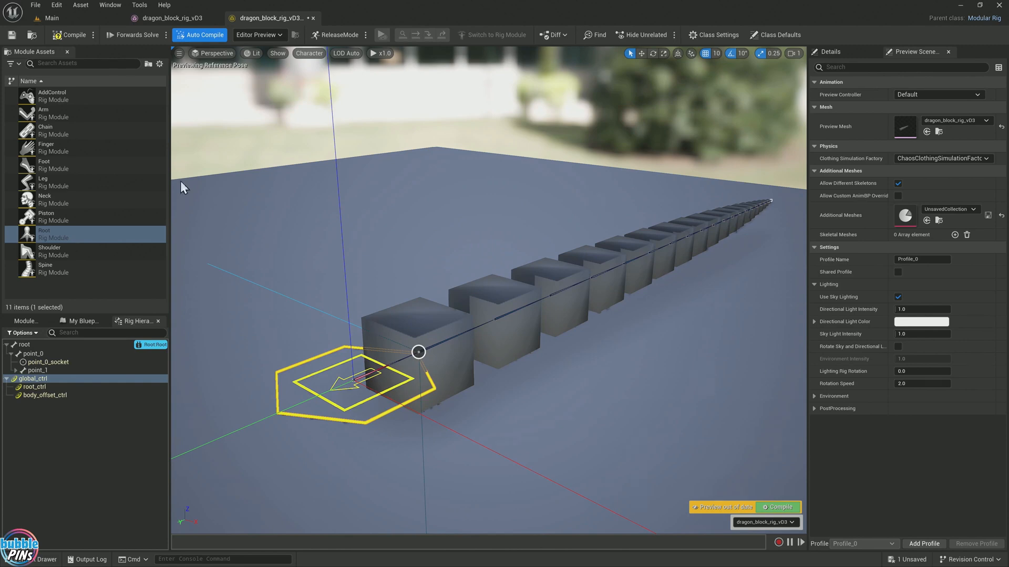
pyautogui.moveTo(309, 415)
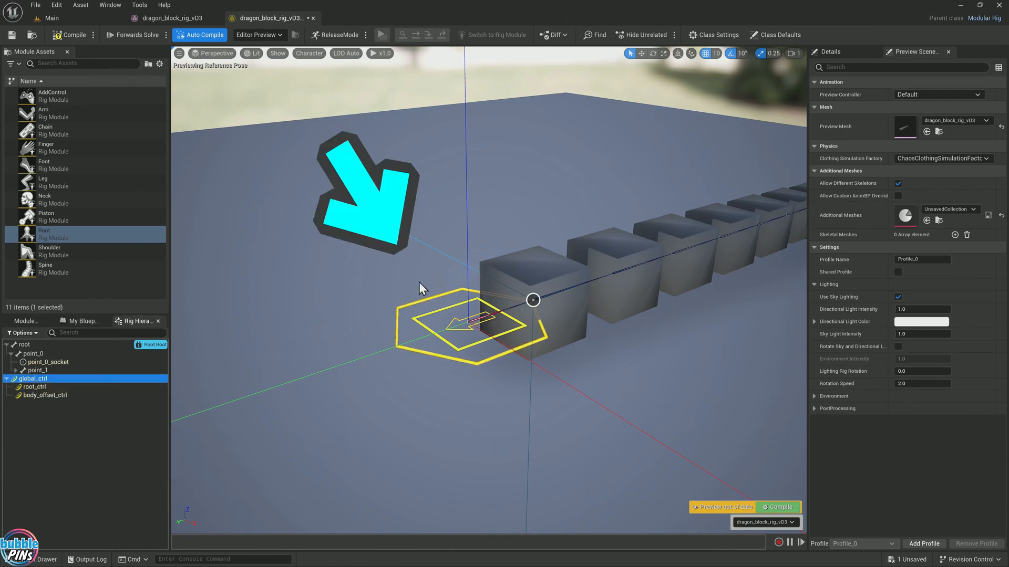
pyautogui.moveTo(424, 304)
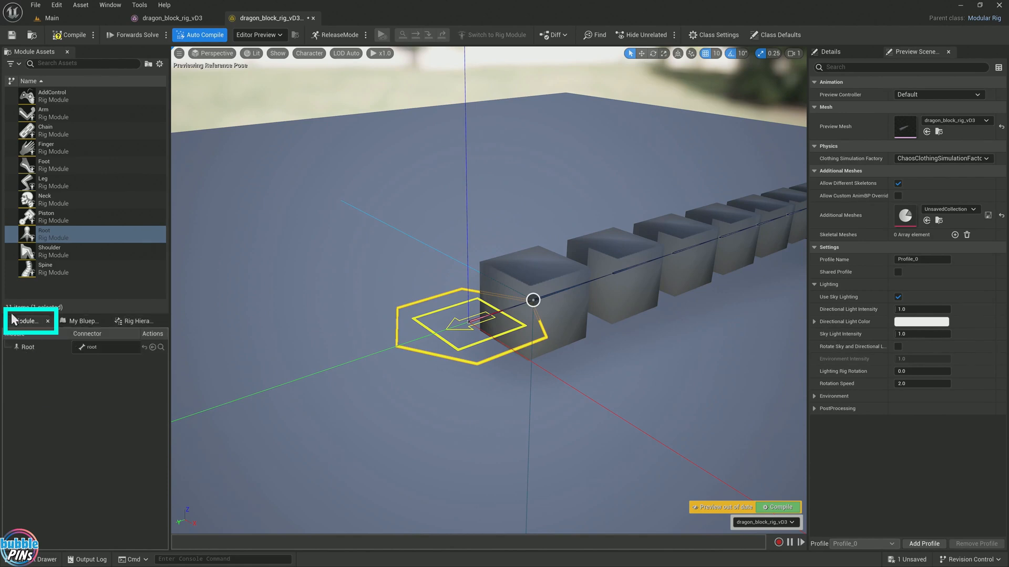
pyautogui.moveTo(3, 365)
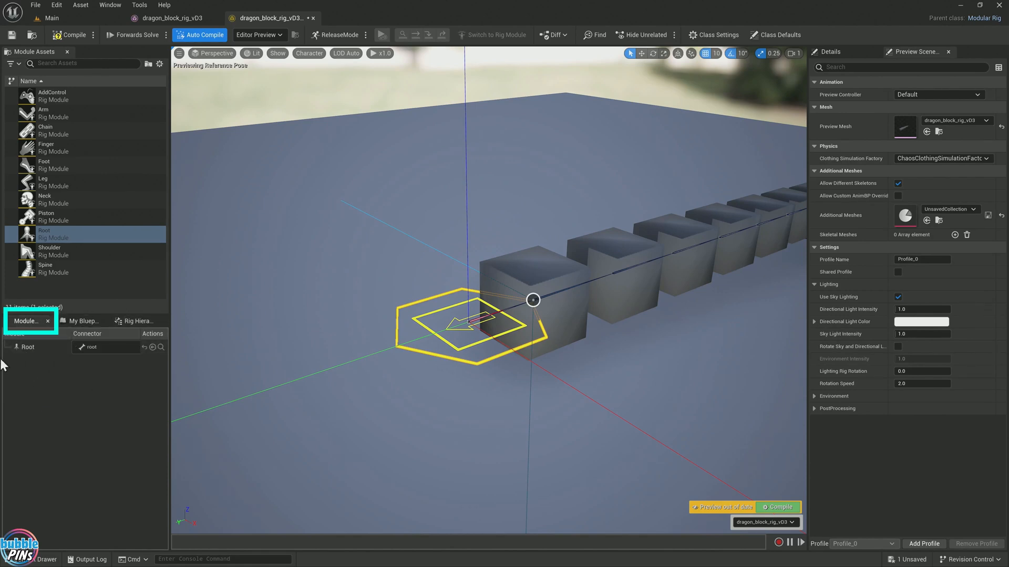
# - Select the Root module, show its settings and collapse Root Ctrl Settings
pyautogui.click(28, 347)
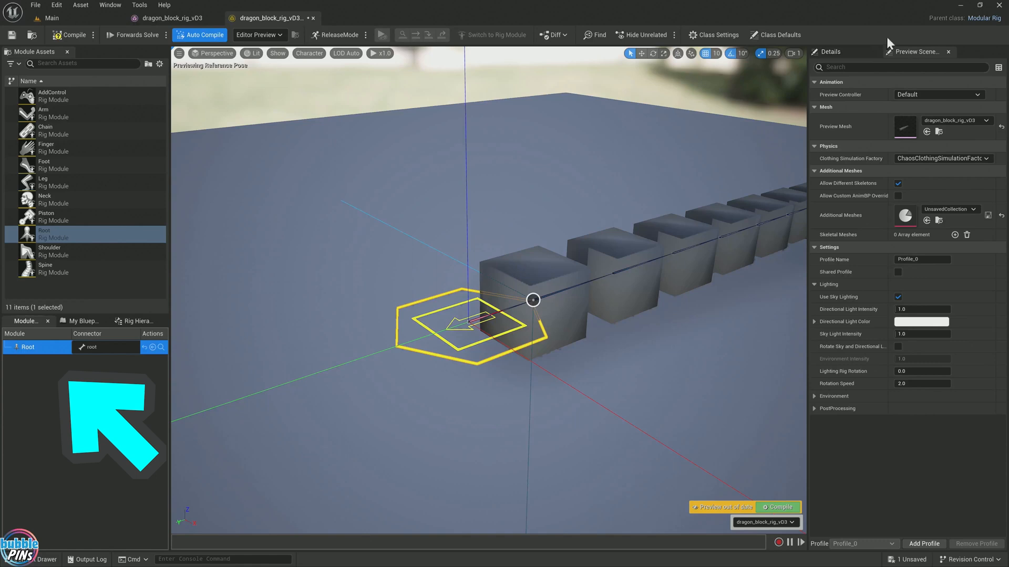
pyautogui.click(832, 51)
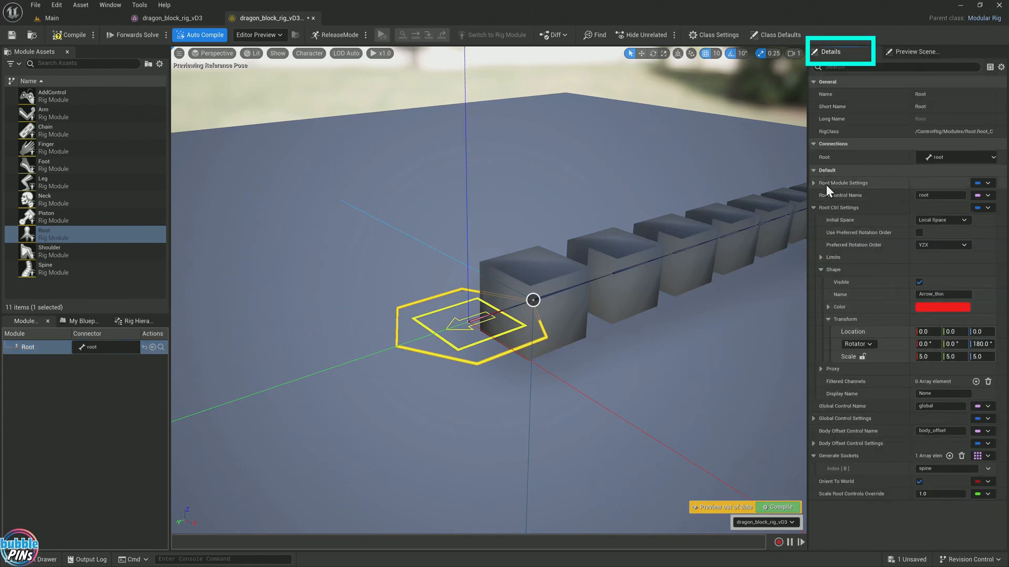
pyautogui.click(815, 207)
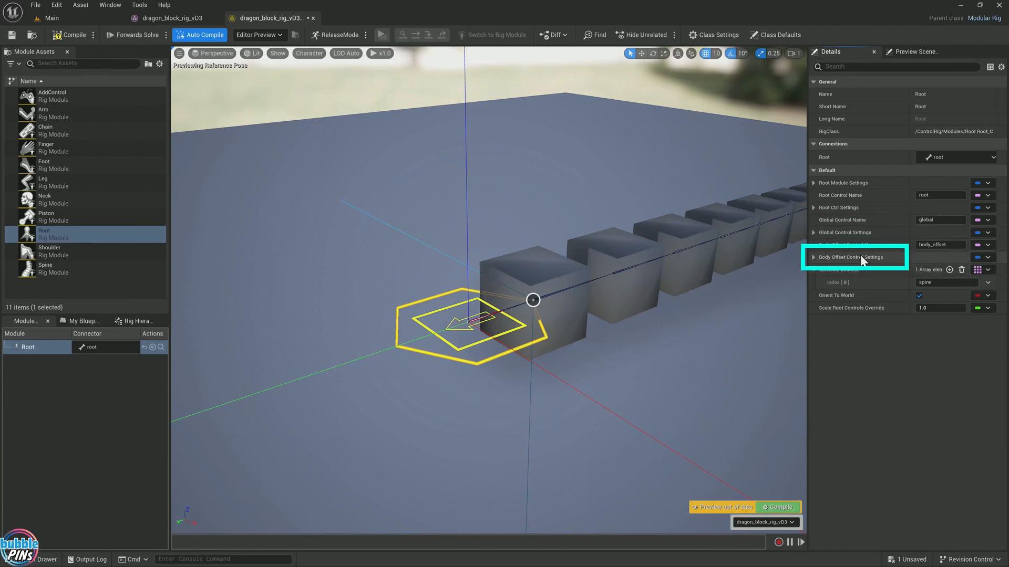
# - Inspect the body_offset_ctrl, global_ctrl and root_ctrl controls in the Rig Hierarchy
pyautogui.click(135, 322)
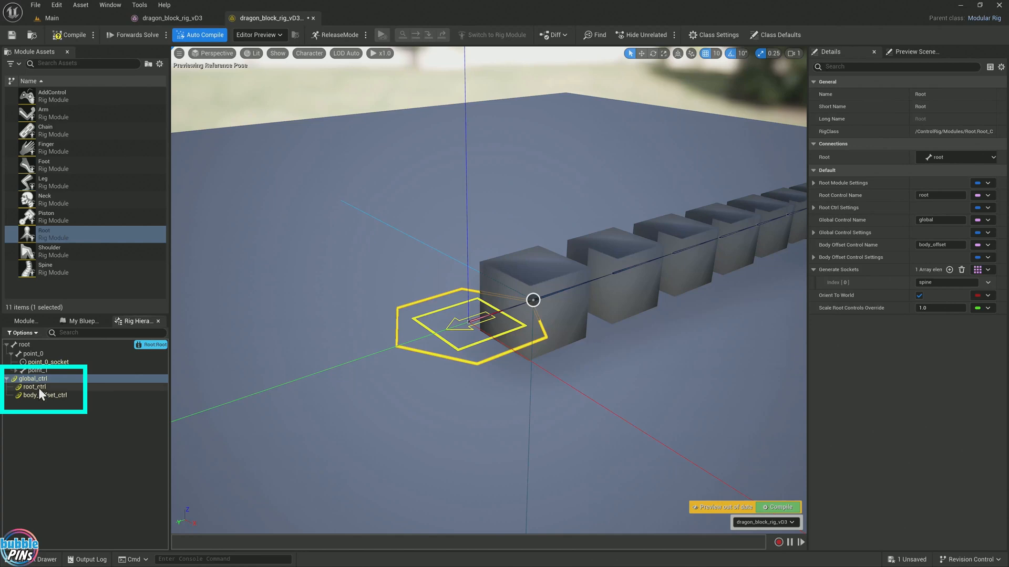
pyautogui.click(46, 395)
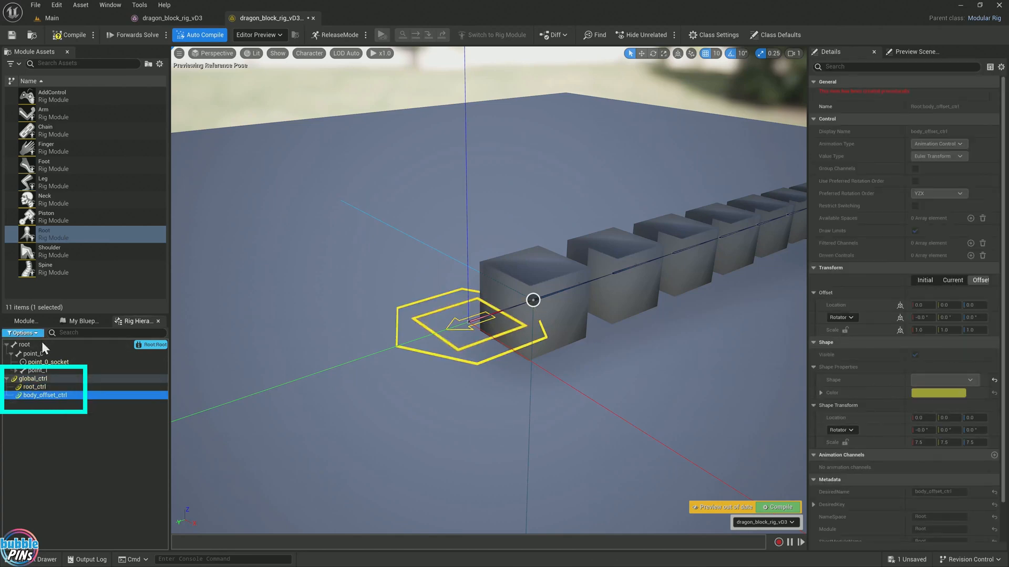
pyautogui.click(32, 378)
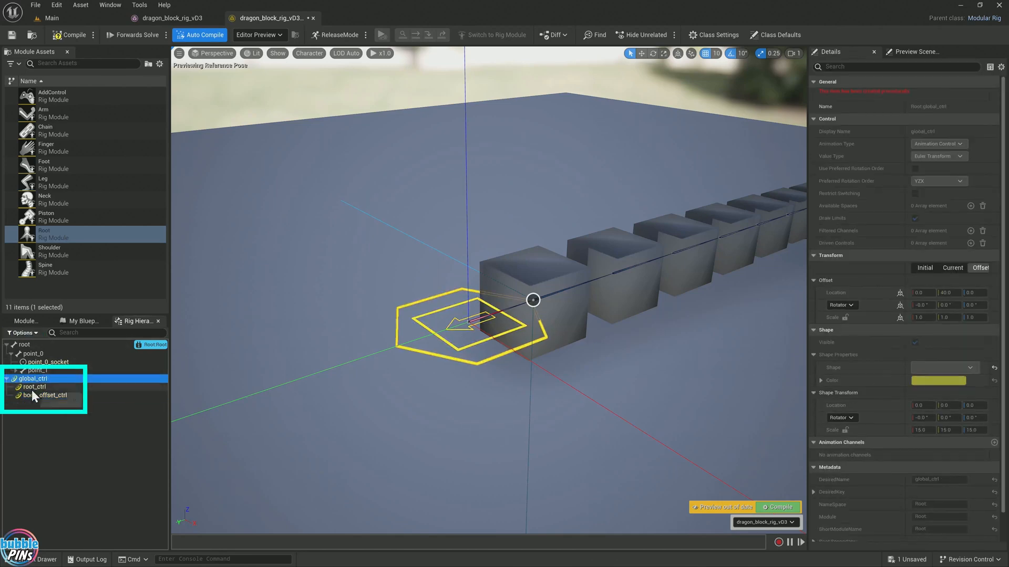
pyautogui.click(34, 387)
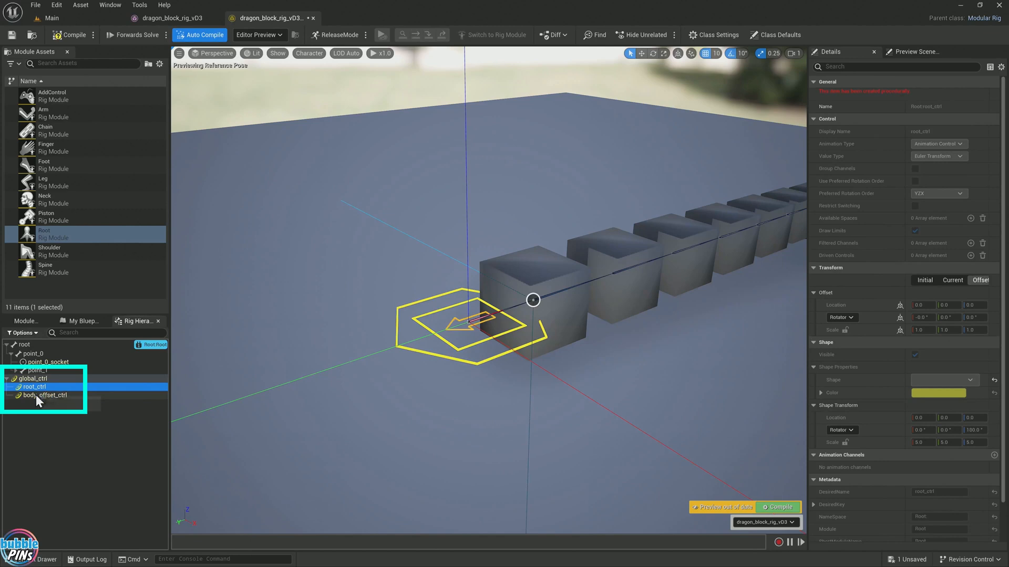
pyautogui.click(45, 395)
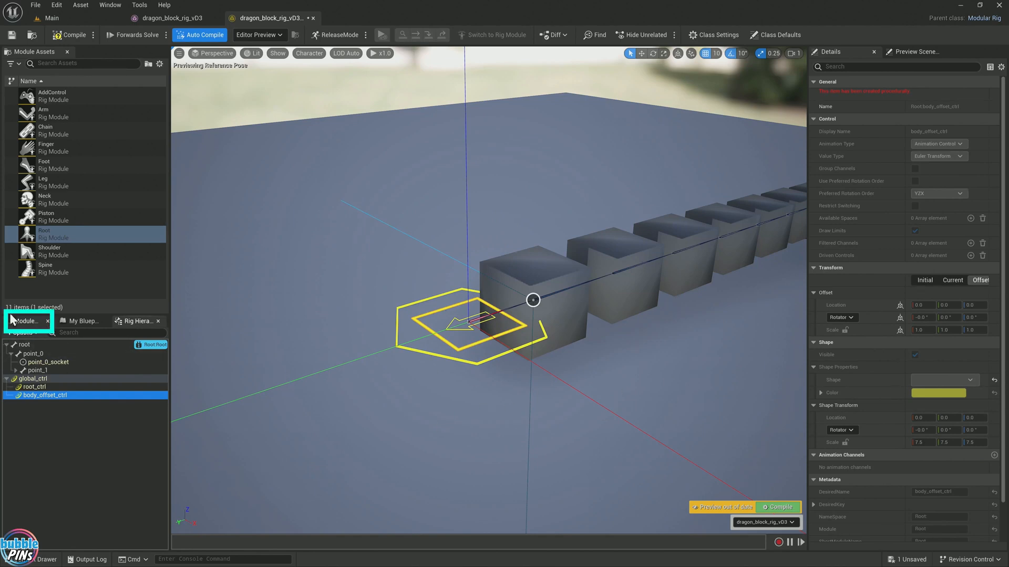
# - Set the root control arrow's Shape Transform scale to 100.0
pyautogui.click(25, 321)
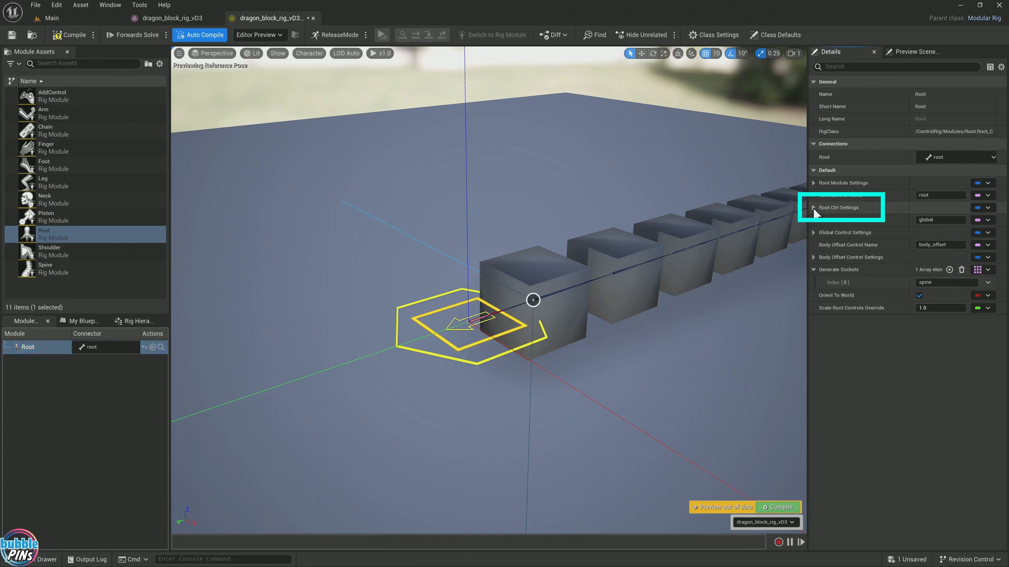
pyautogui.click(814, 207)
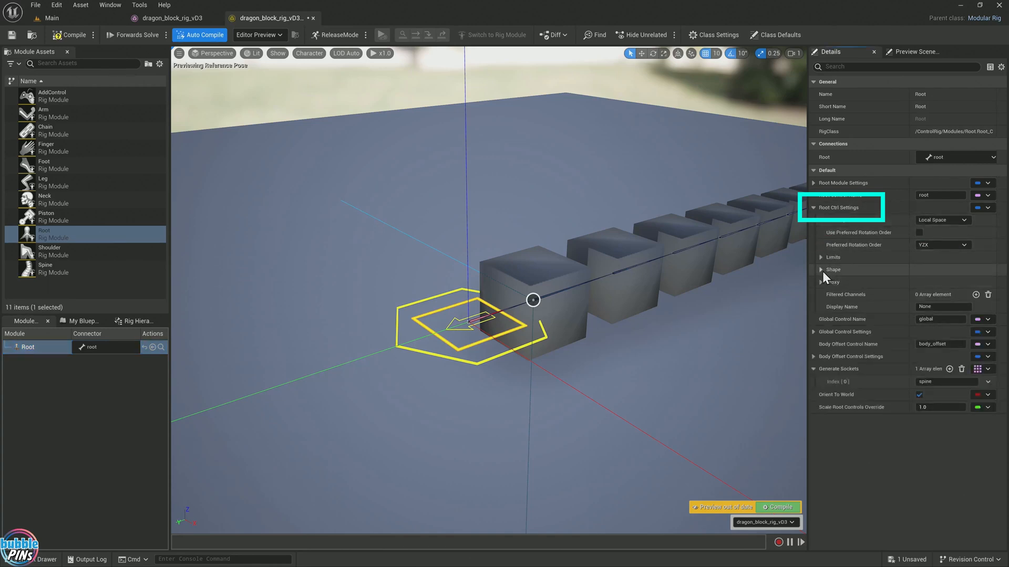
pyautogui.click(821, 270)
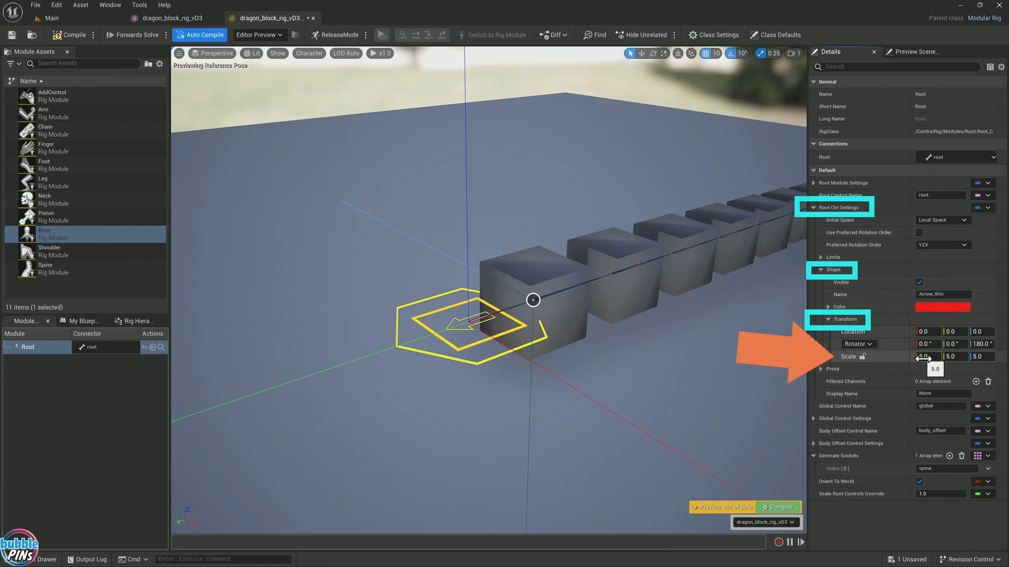
pyautogui.moveTo(923, 356); pyautogui.dragTo(929, 356)
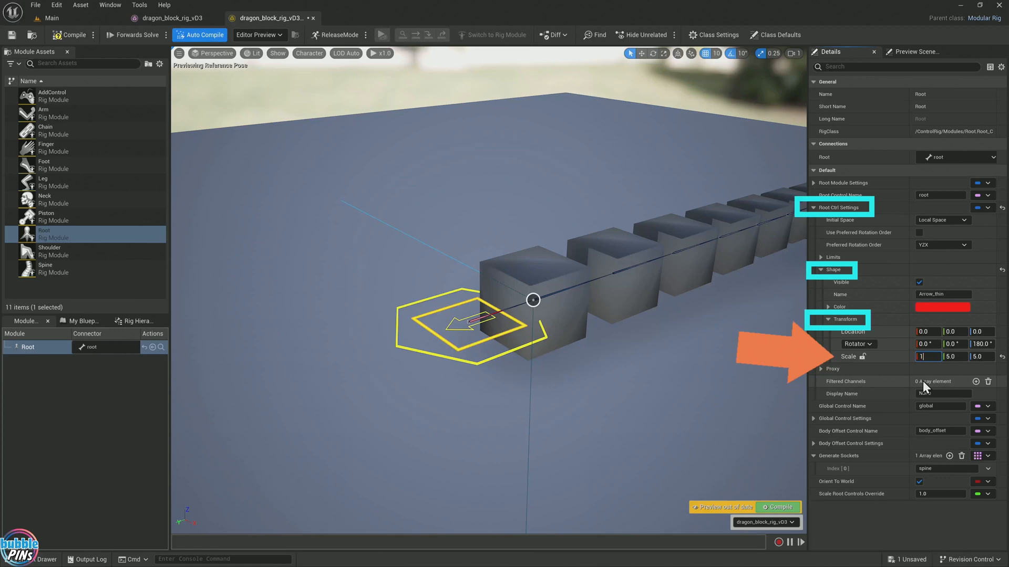
pyautogui.write('10.0')
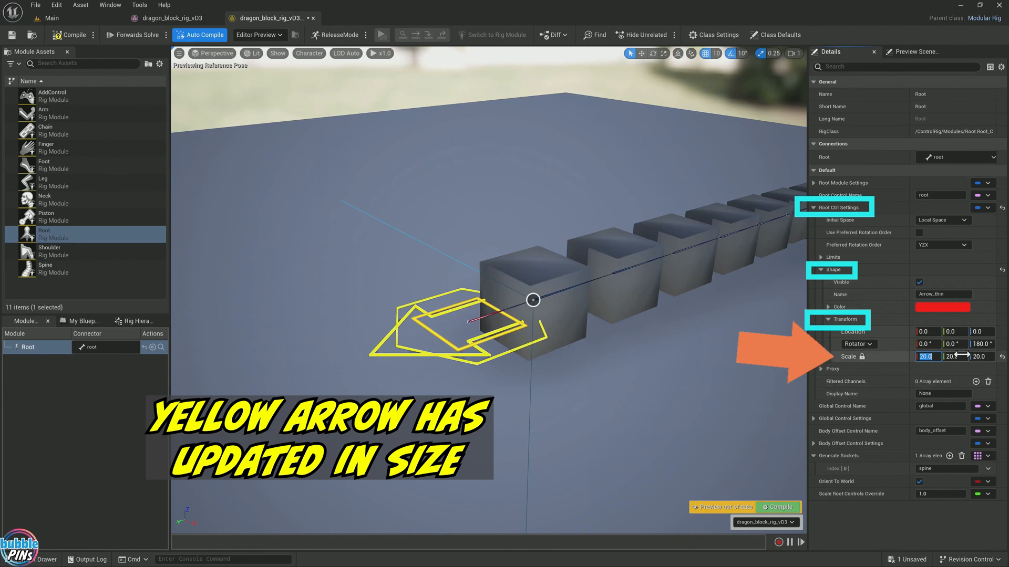
pyautogui.write('100.0')
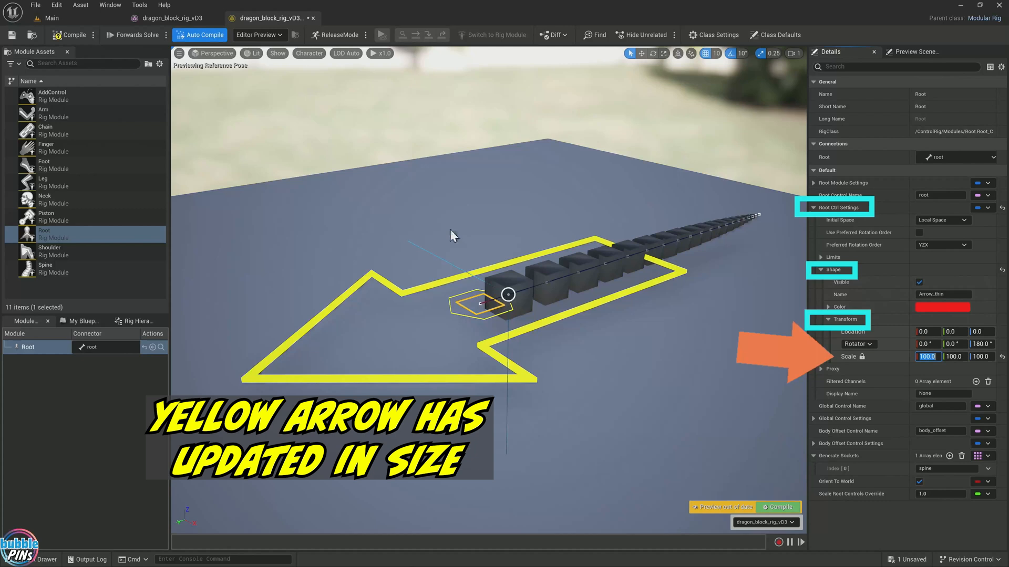
pyautogui.moveTo(370, 387)
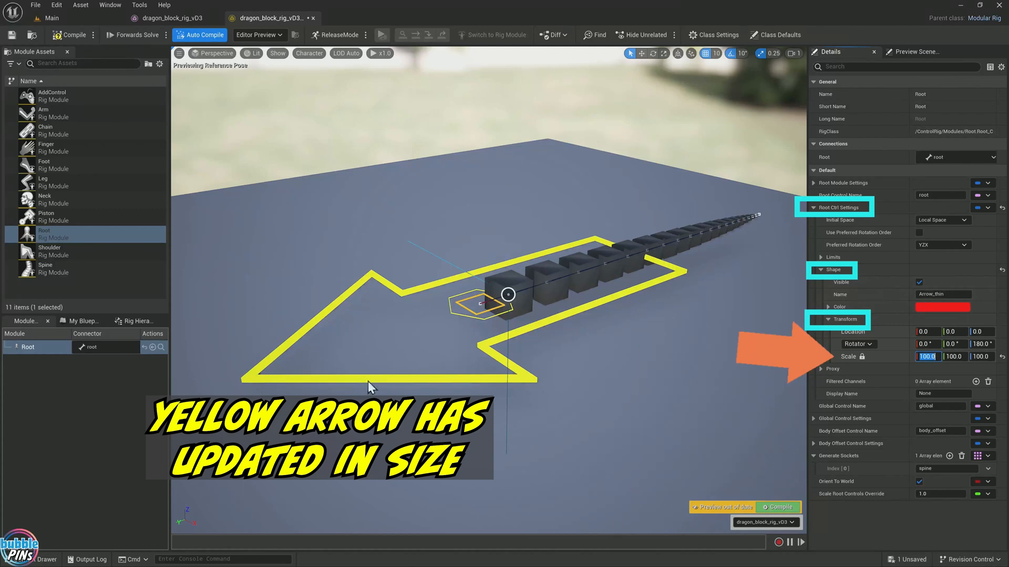
pyautogui.moveTo(627, 337)
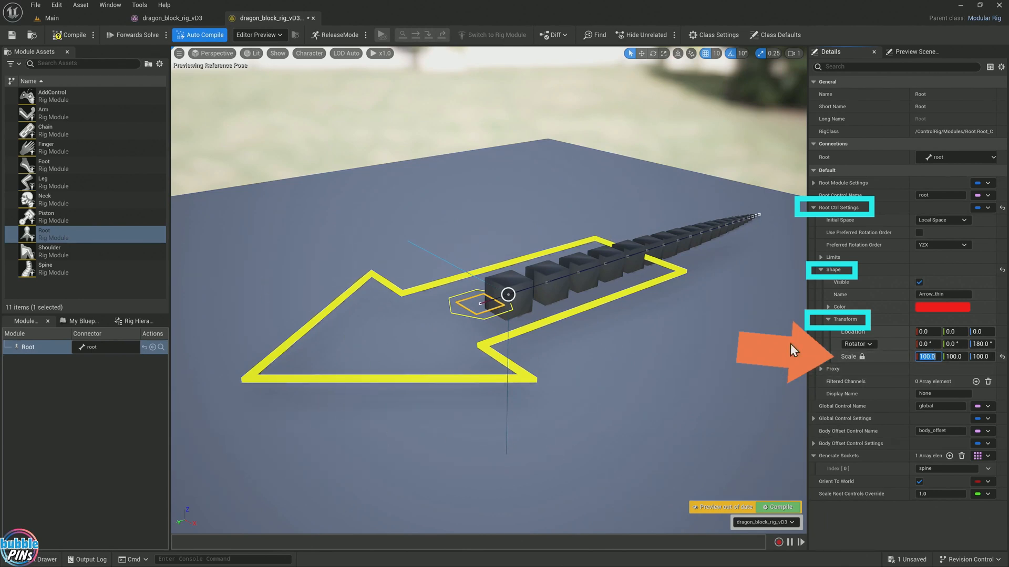
pyautogui.moveTo(702, 378)
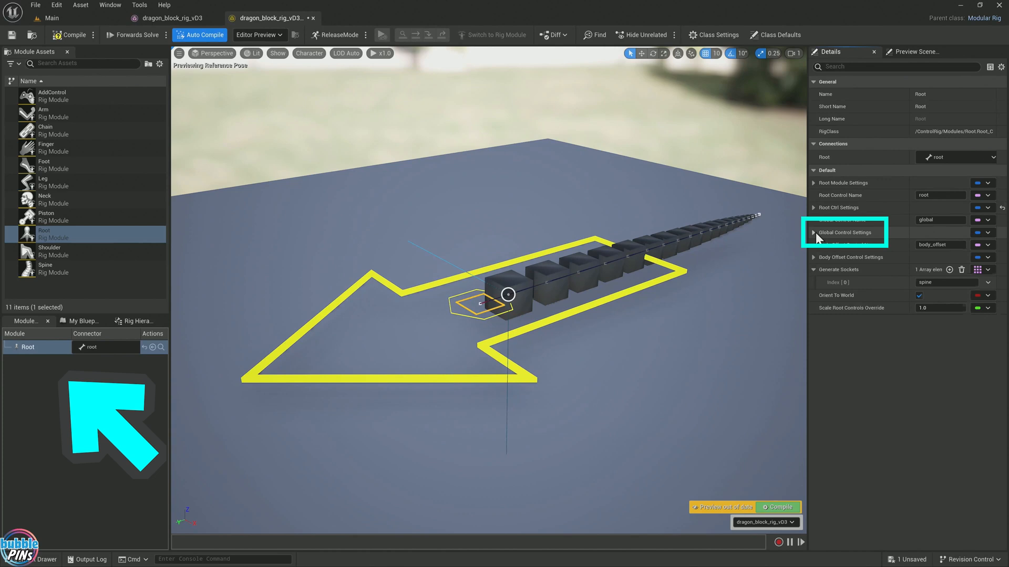
# - Set the Global Control hexagon's Shape Transform scale to 350.0
pyautogui.click(815, 232)
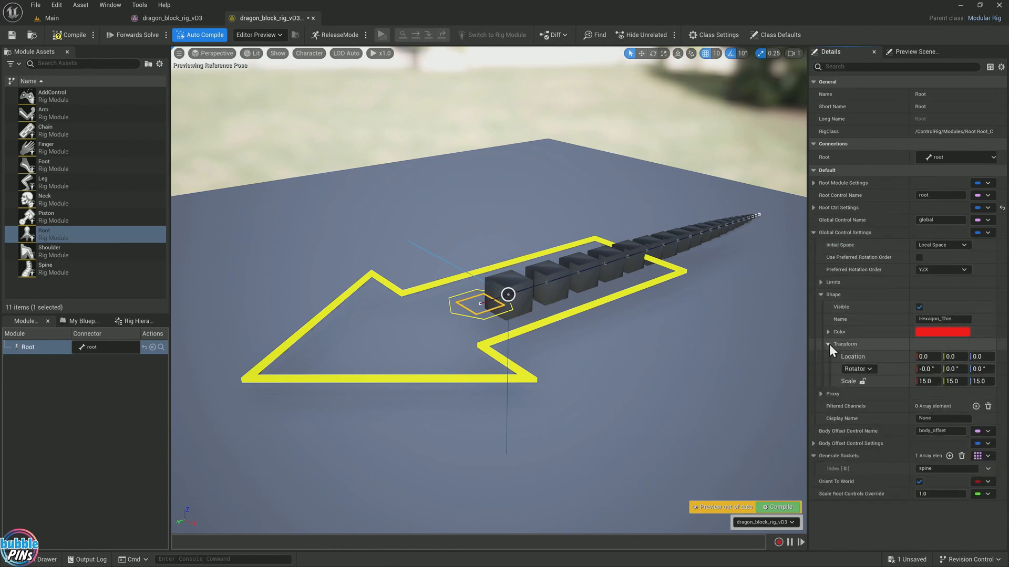
pyautogui.click(925, 381)
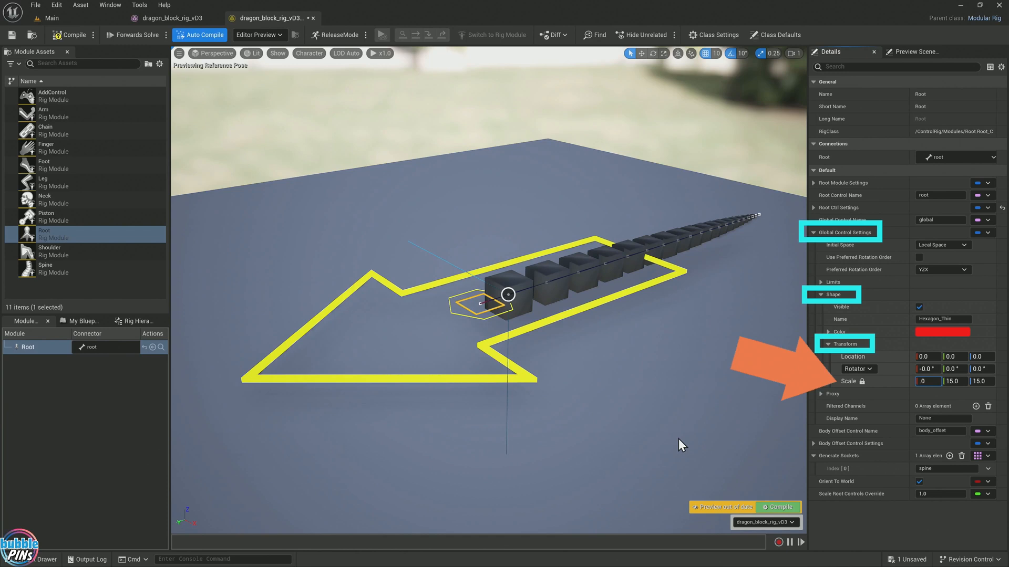
pyautogui.write('350.0')
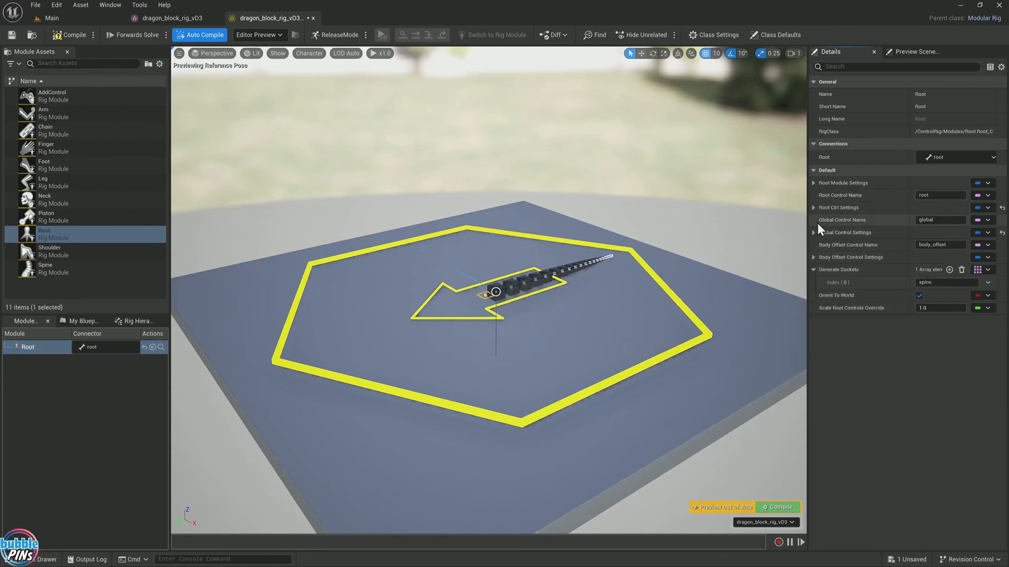
# - Set the Body Offset Control square's Shape Transform scale to 125.0
pyautogui.click(821, 257)
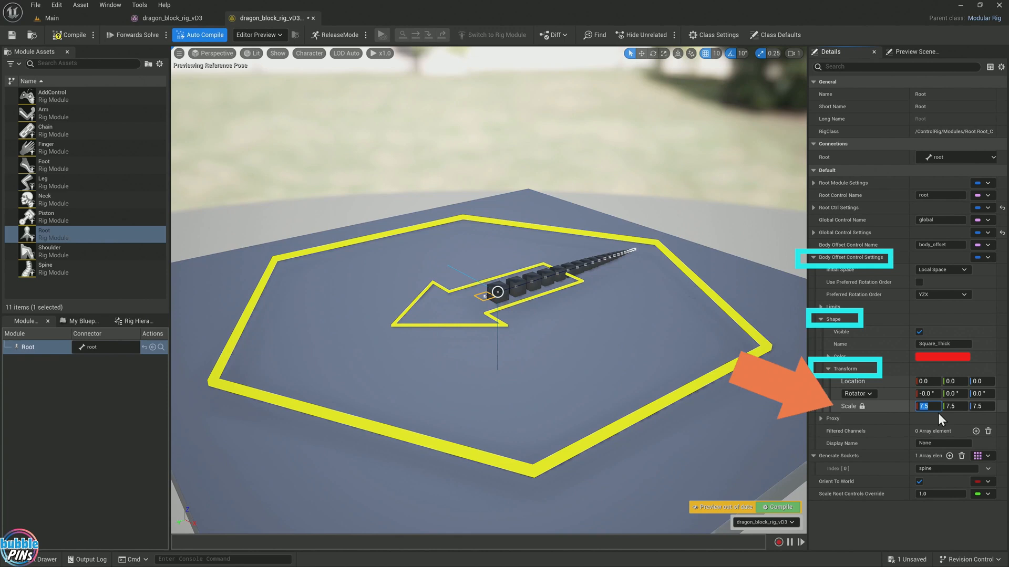
pyautogui.write('100.0')
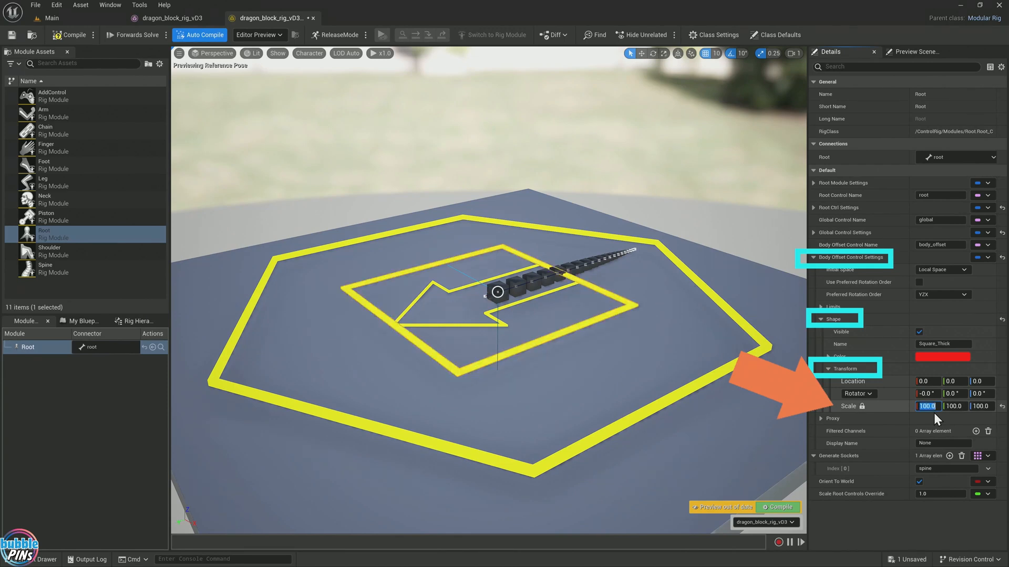
pyautogui.write('1')
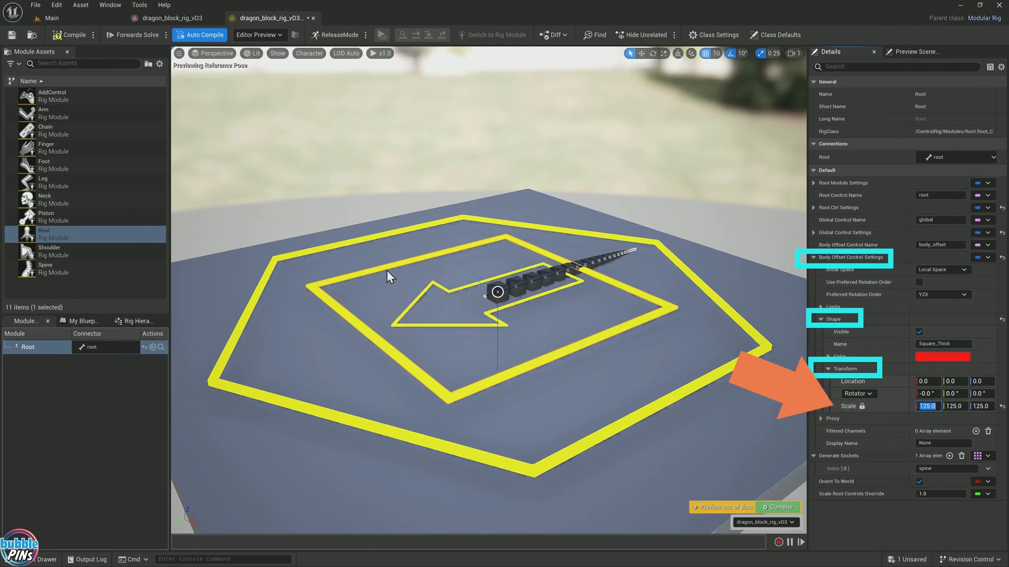
pyautogui.moveTo(352, 298)
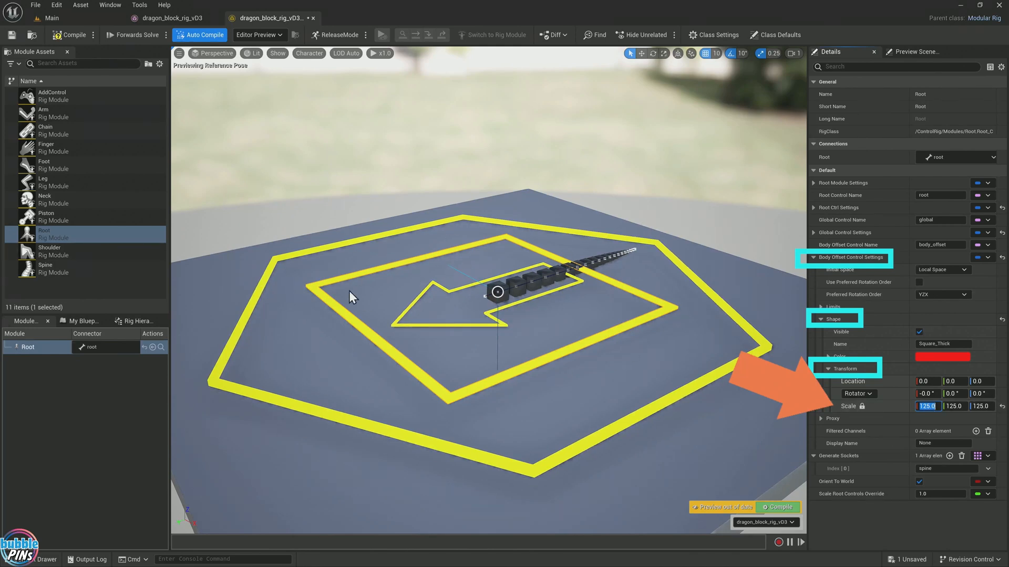
pyautogui.moveTo(722, 430)
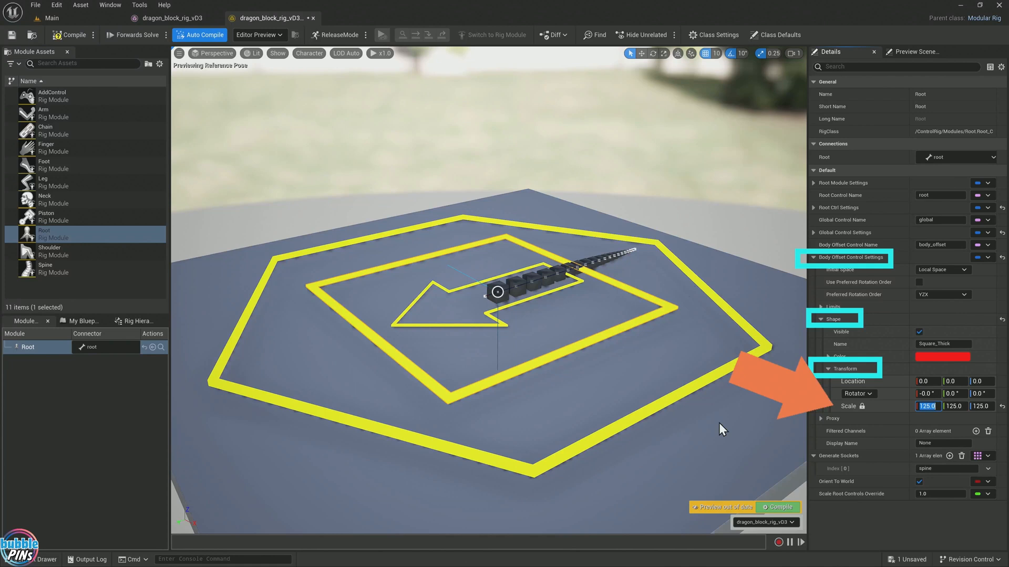
pyautogui.moveTo(673, 429)
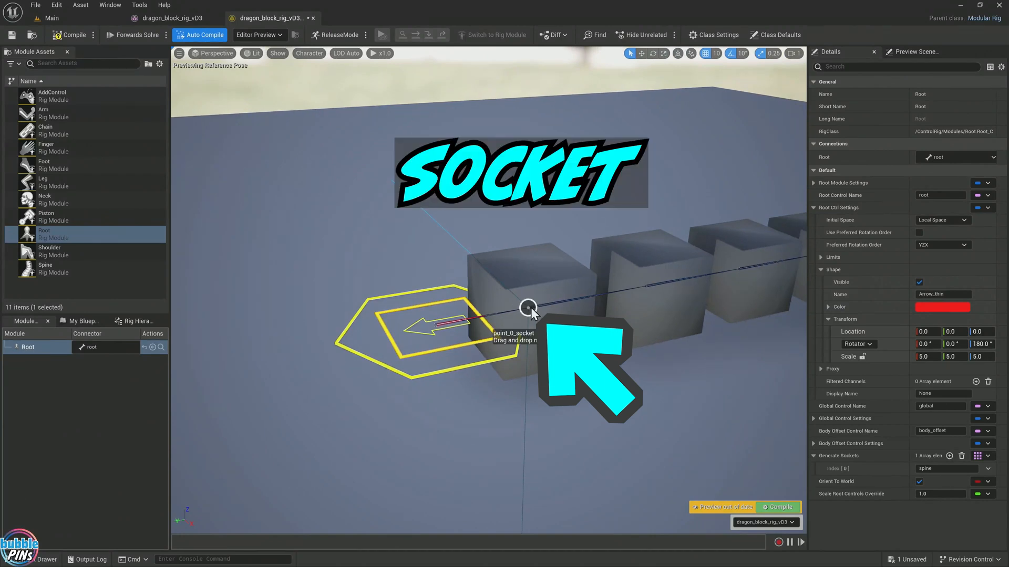
pyautogui.moveTo(533, 316)
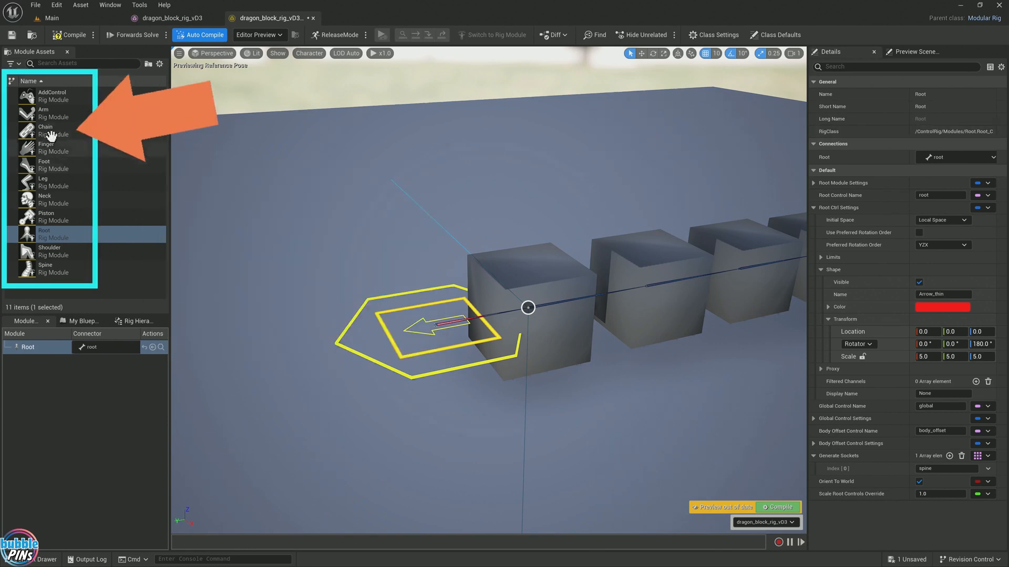
pyautogui.moveTo(528, 308)
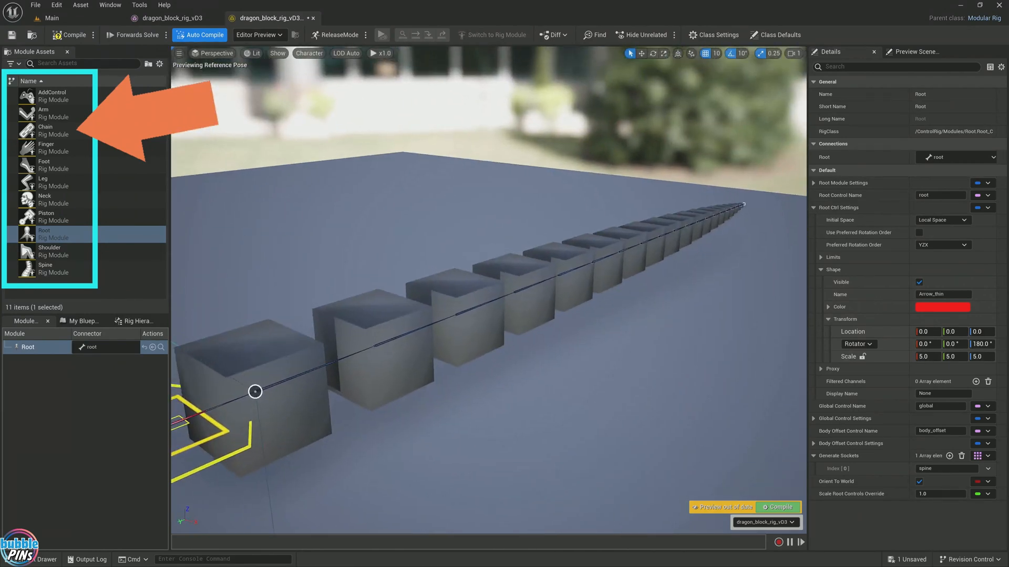
pyautogui.moveTo(50, 131)
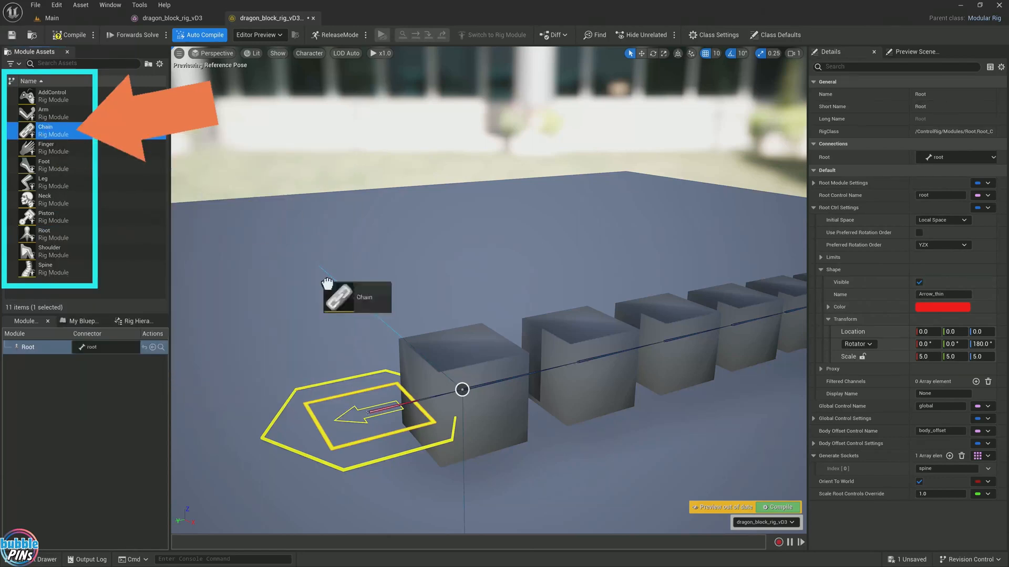
# - Attach the Chain module at point_0_socket, with point_0 as Start Bone and point_19 as End Bone
pyautogui.click(45, 130)
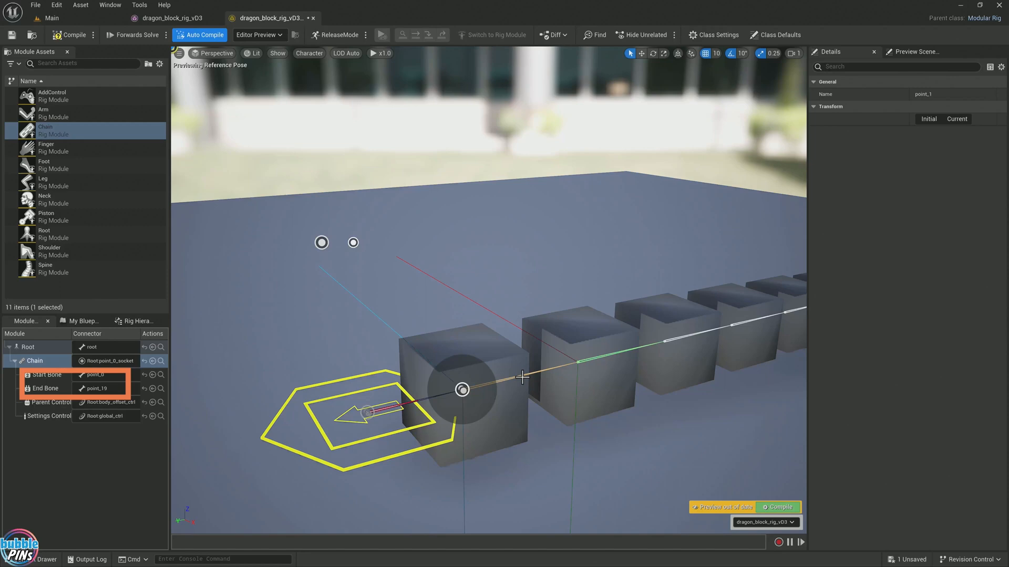
pyautogui.click(321, 243)
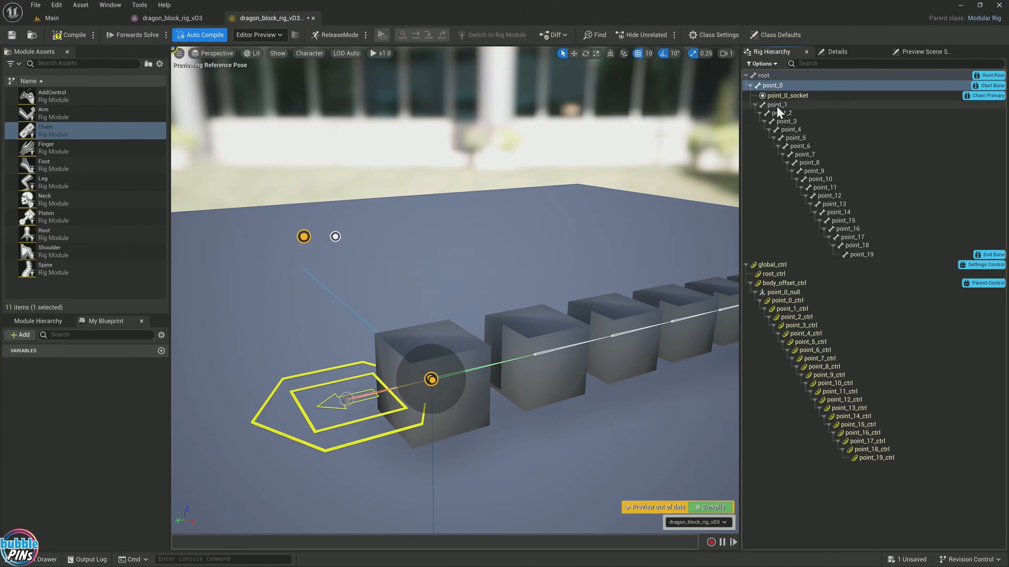
pyautogui.click(775, 85)
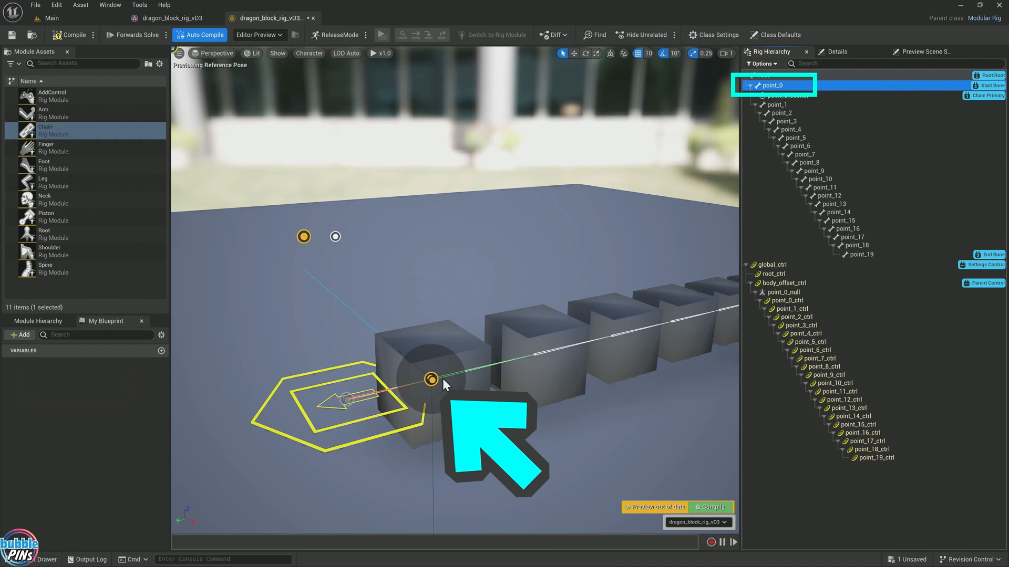
pyautogui.click(38, 321)
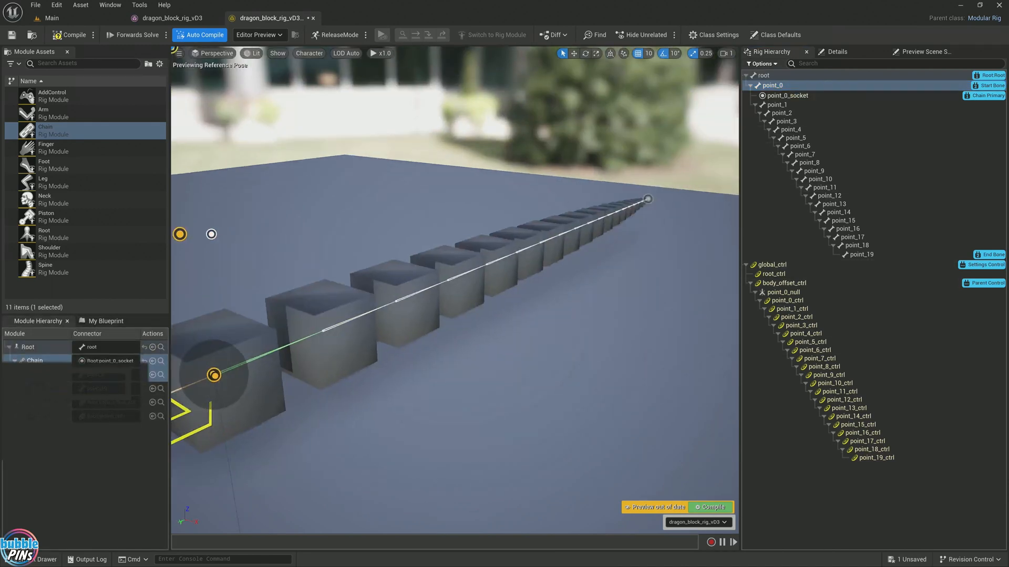
pyautogui.click(648, 228)
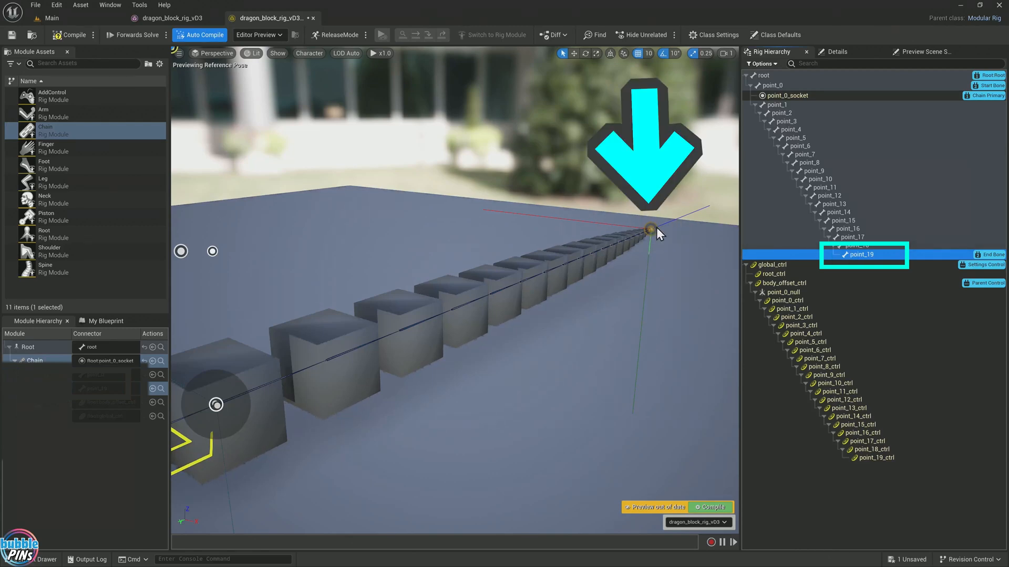
pyautogui.moveTo(651, 229)
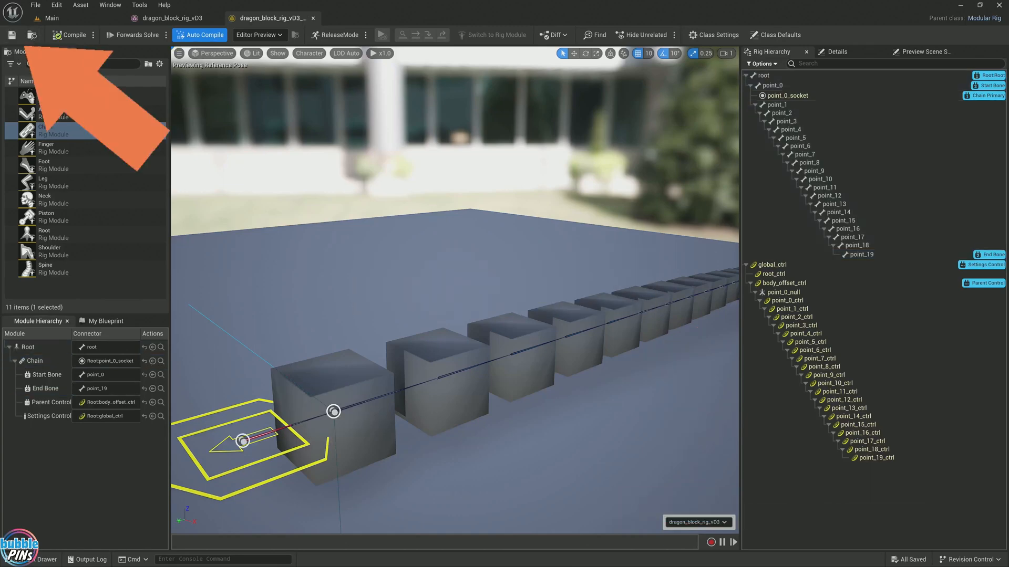
pyautogui.moveTo(45, 196)
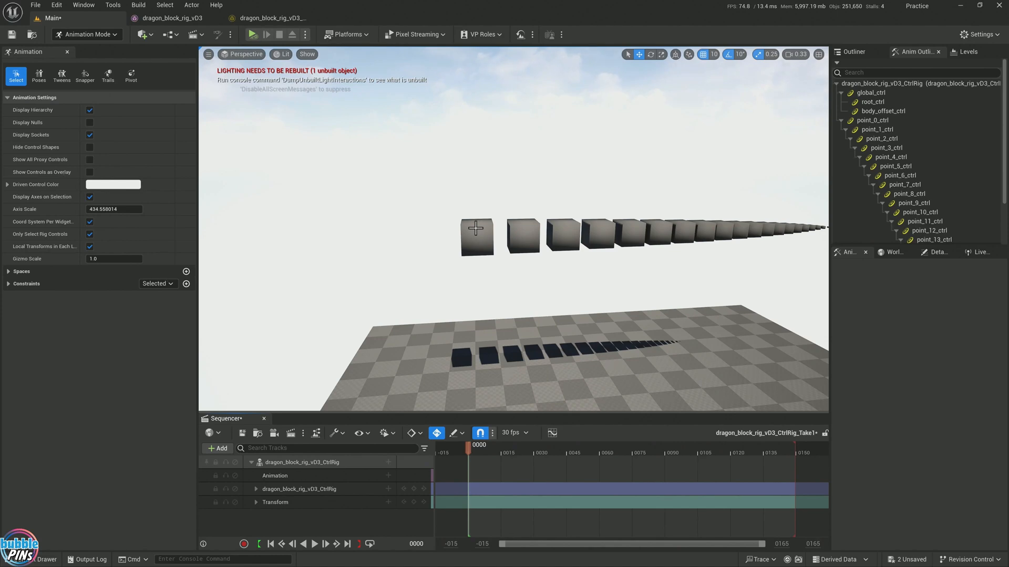
pyautogui.moveTo(470, 362)
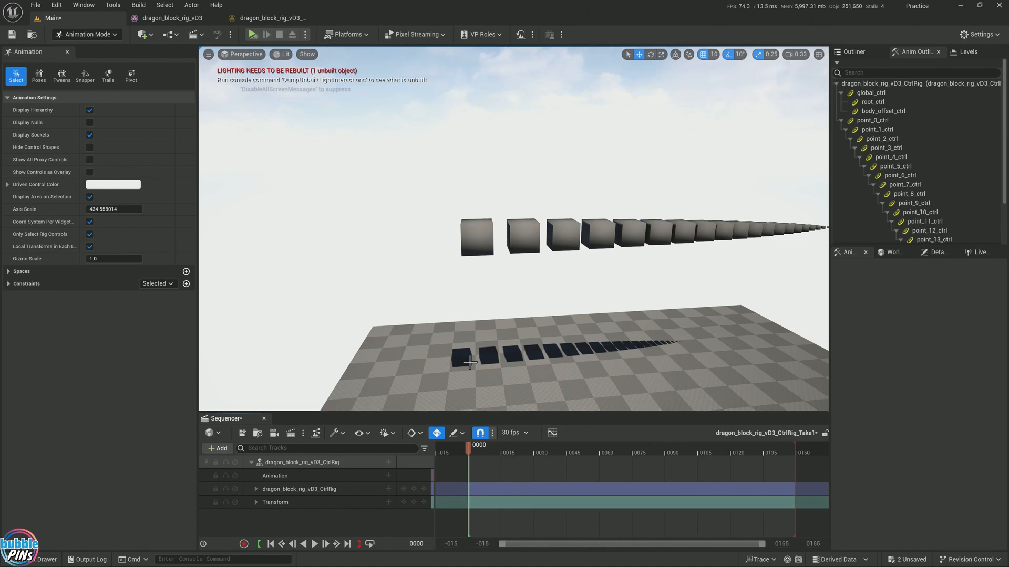
# - Dock the Animation Mode panel as a tab beside the Sequencer
pyautogui.click(302, 462)
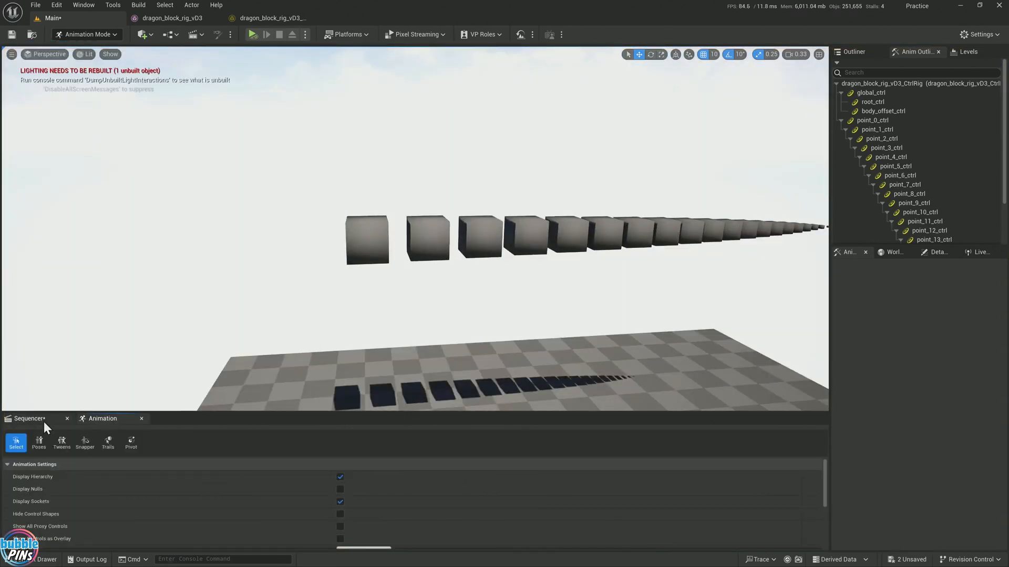
# - Show the Sequencer, expand the CtrlRig track and select the global_ctrl control
pyautogui.click(29, 419)
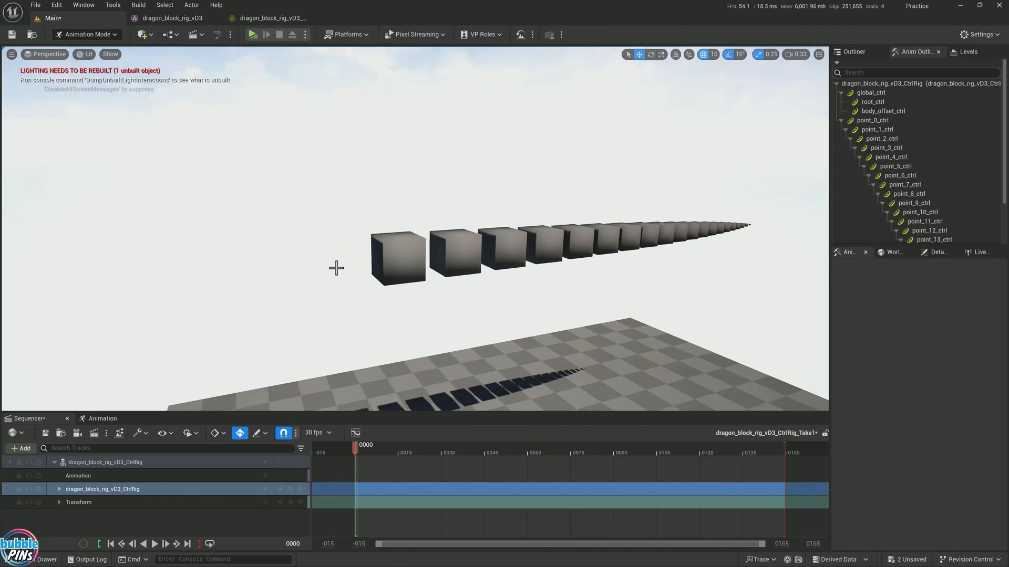
pyautogui.click(59, 489)
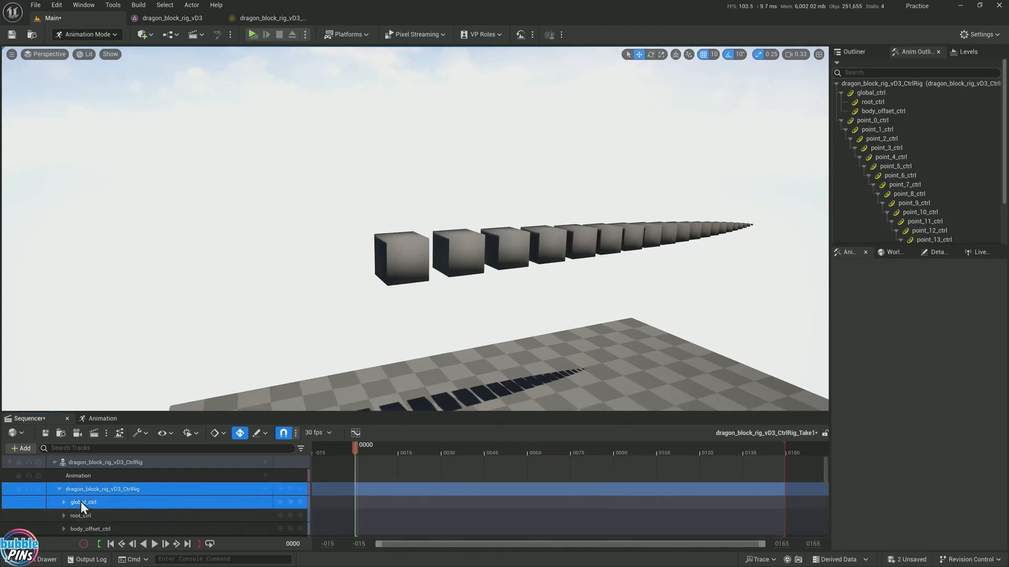
pyautogui.click(83, 502)
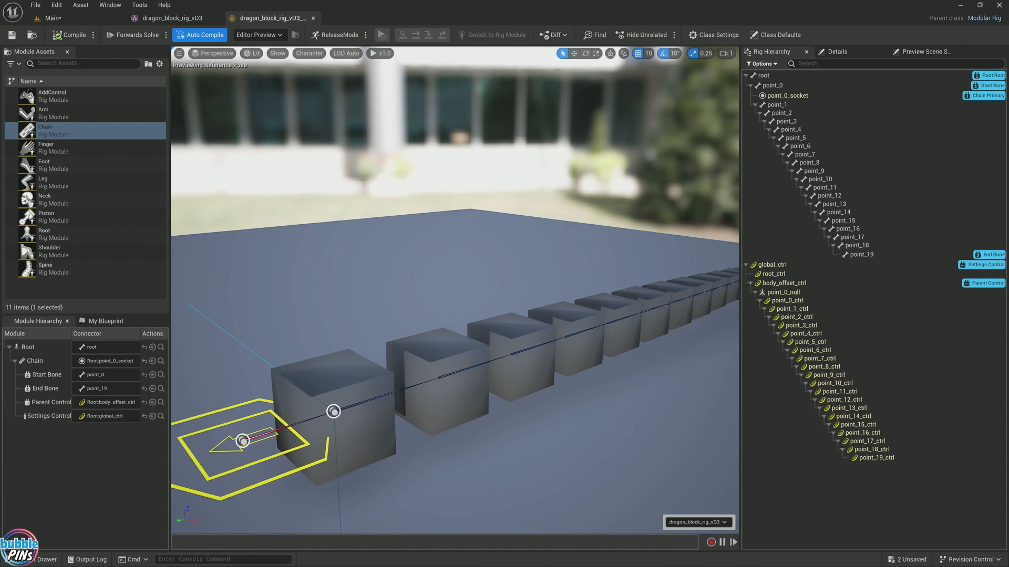
# - Tick Dynamics in the Chain module's Default settings in the Details panel
pyautogui.click(35, 361)
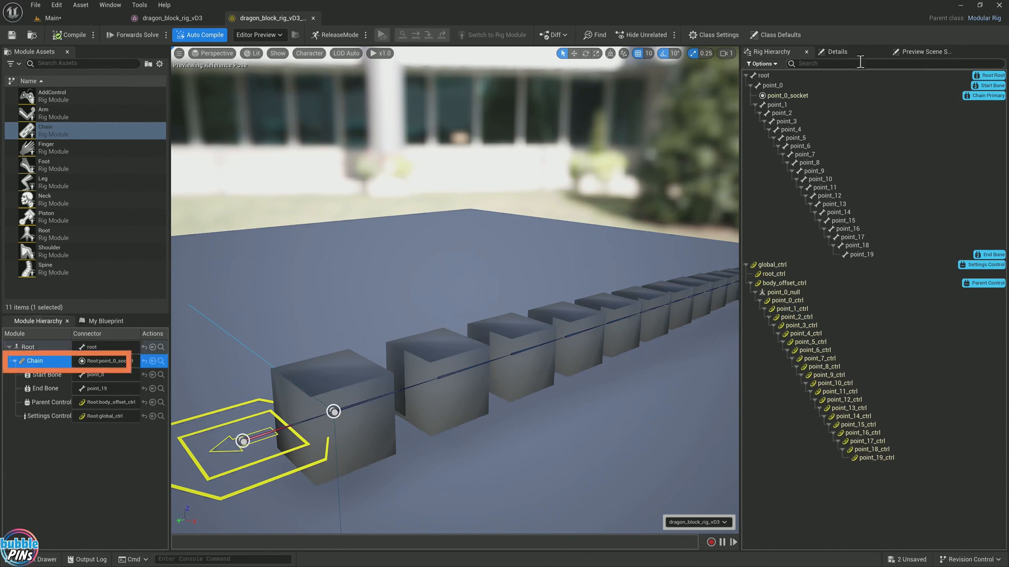
pyautogui.click(835, 52)
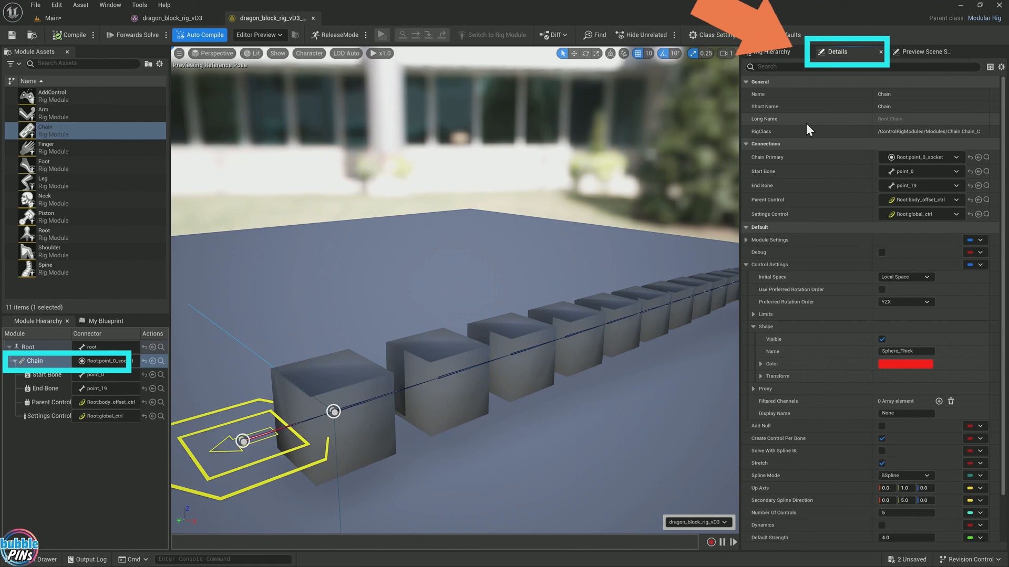
pyautogui.scroll(-3)
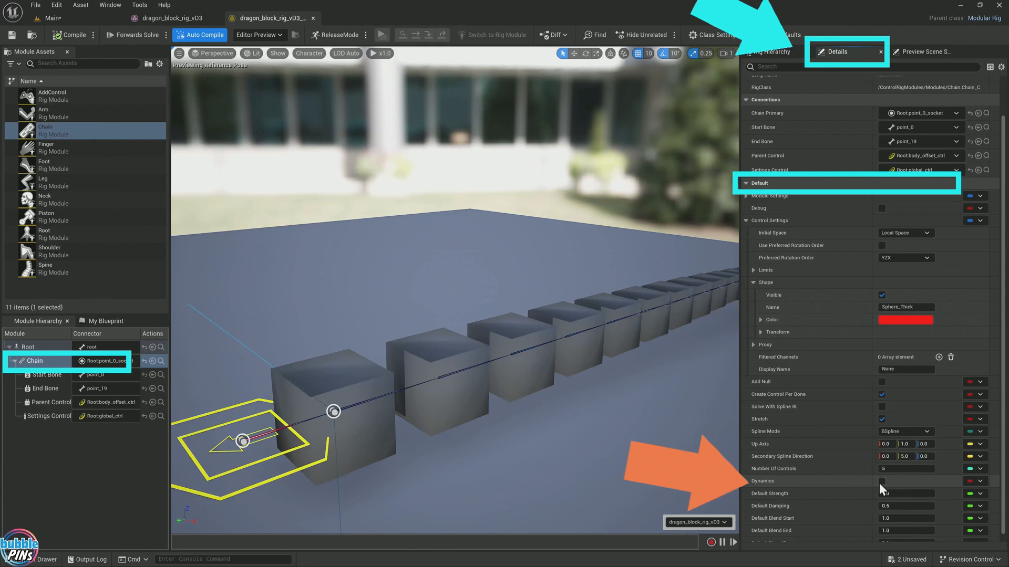
pyautogui.click(881, 481)
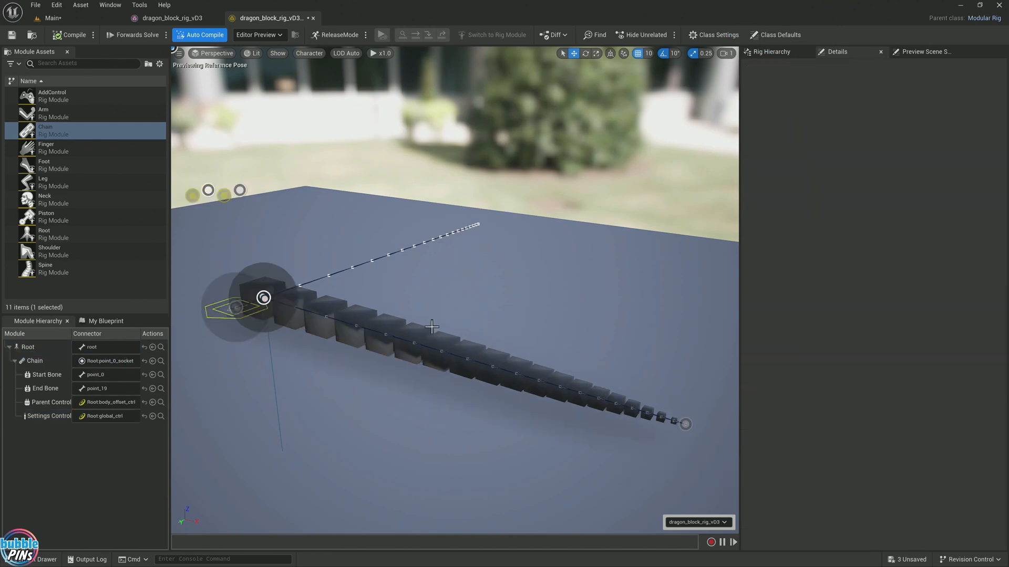
pyautogui.moveTo(437, 302)
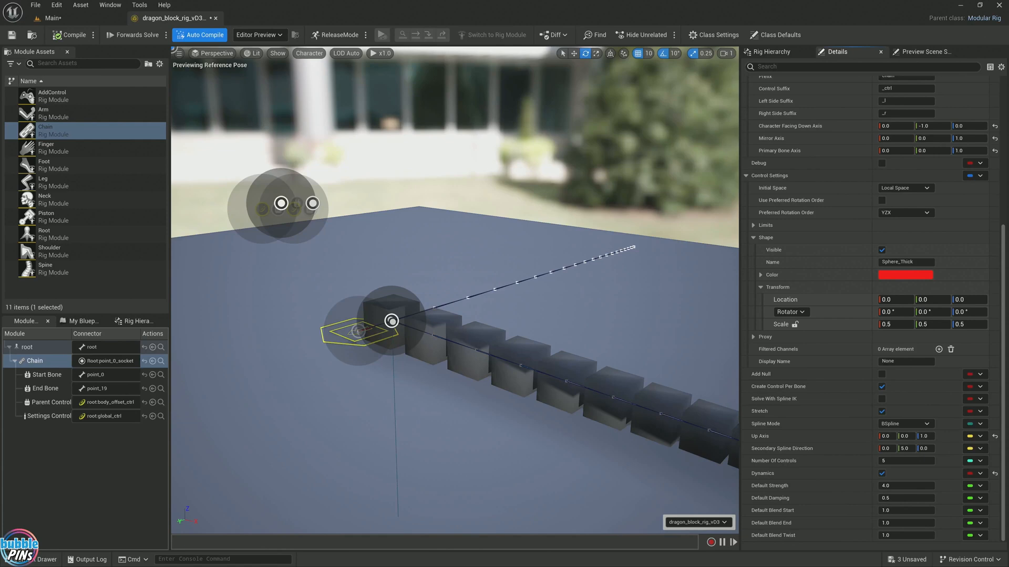
pyautogui.moveTo(701, 127)
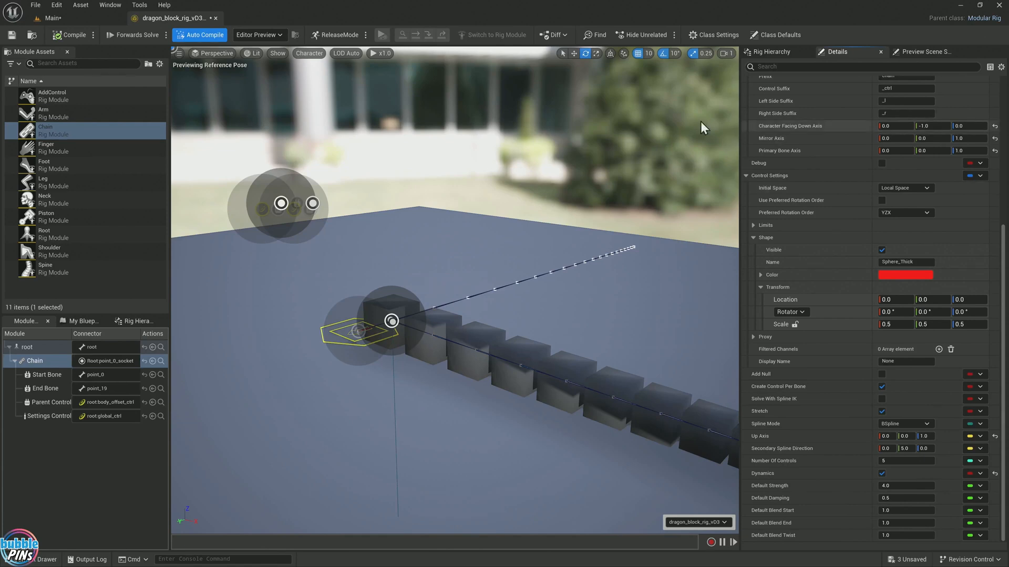
pyautogui.click(882, 473)
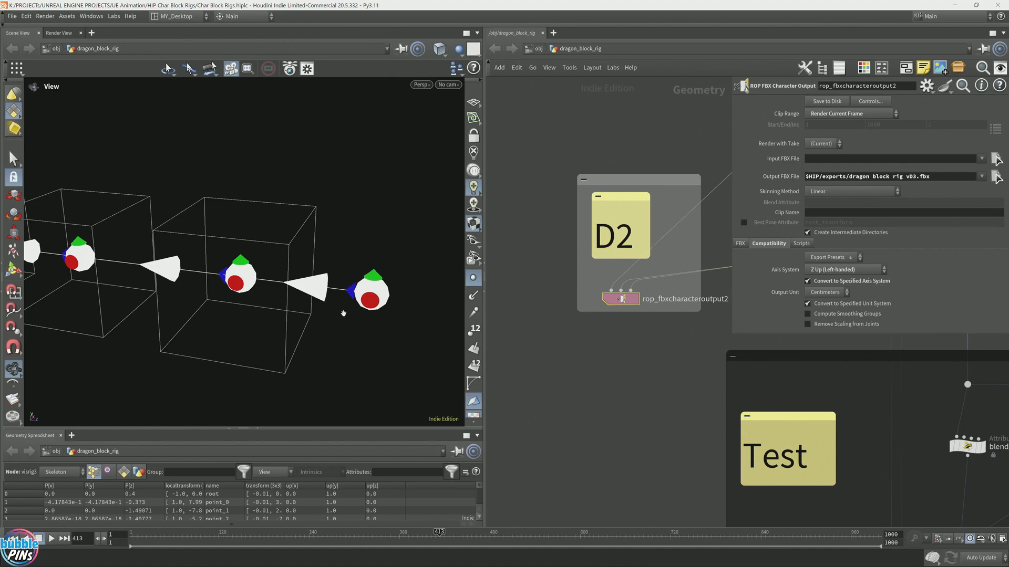
pyautogui.moveTo(251, 7)
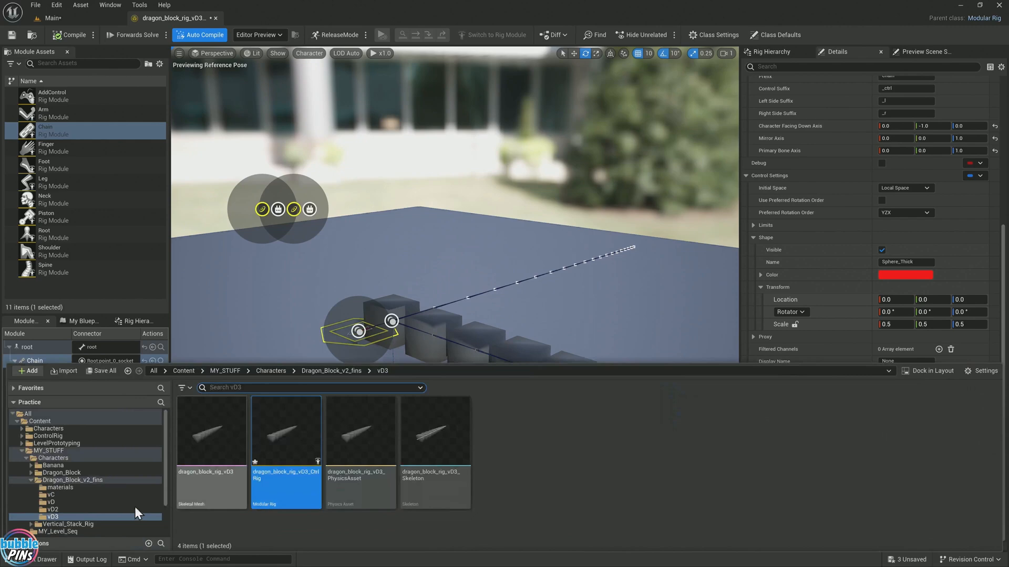
# - Open the dragon_block_rig_vD3 skeletal mesh and select the root bone in the Skeleton Tree
pyautogui.doubleClick(212, 431)
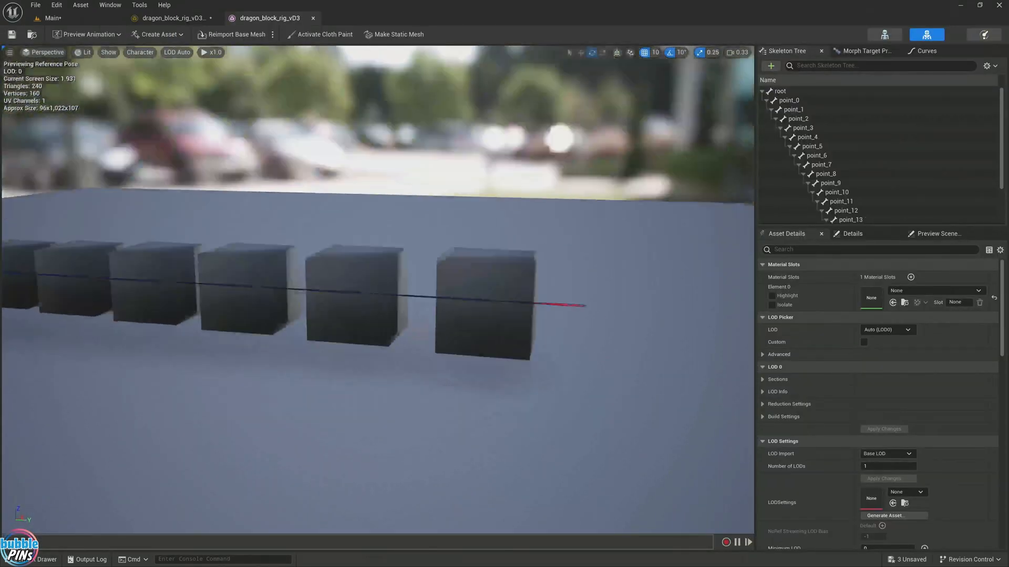
pyautogui.click(780, 91)
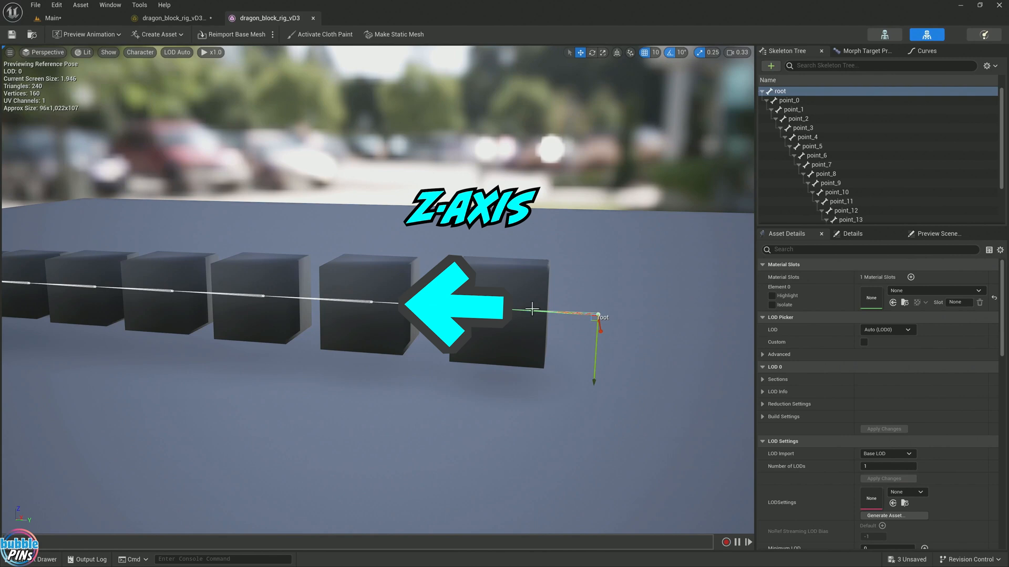
pyautogui.click(788, 100)
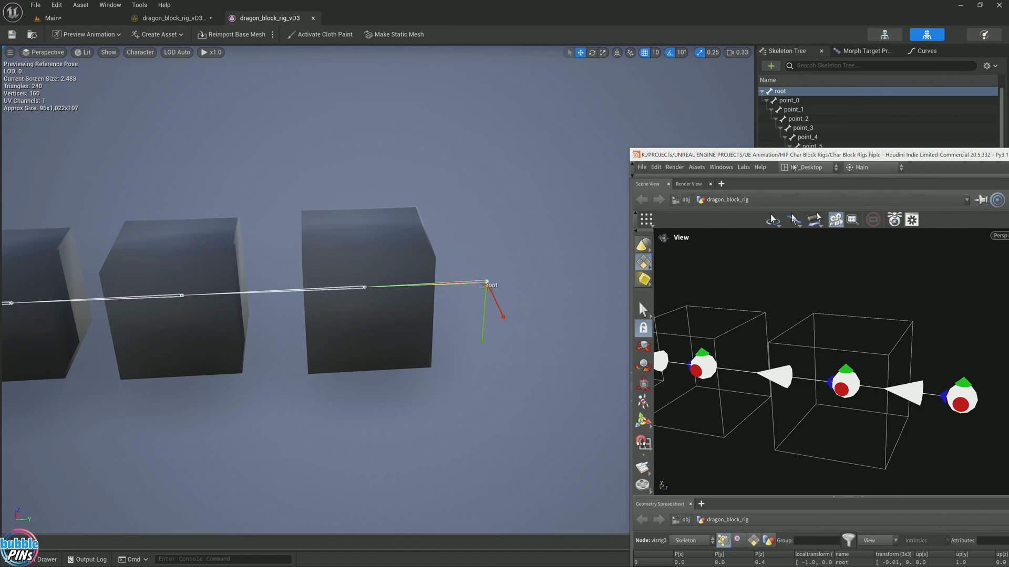
# - Move the Houdini window beside Unreal's skeleton view to compare joint axes
pyautogui.moveTo(798, 154); pyautogui.dragTo(724, 171)
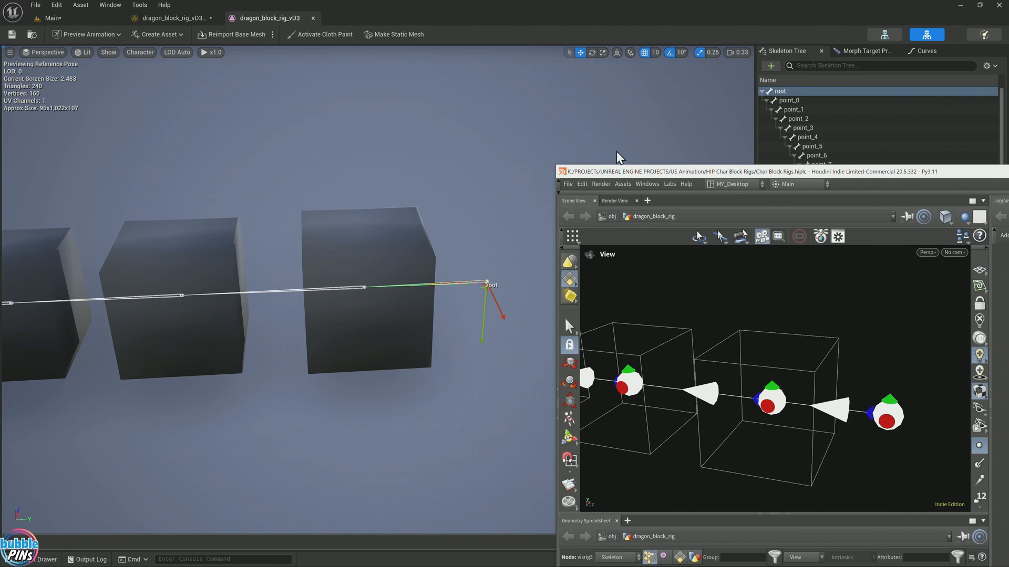
pyautogui.moveTo(599, 180)
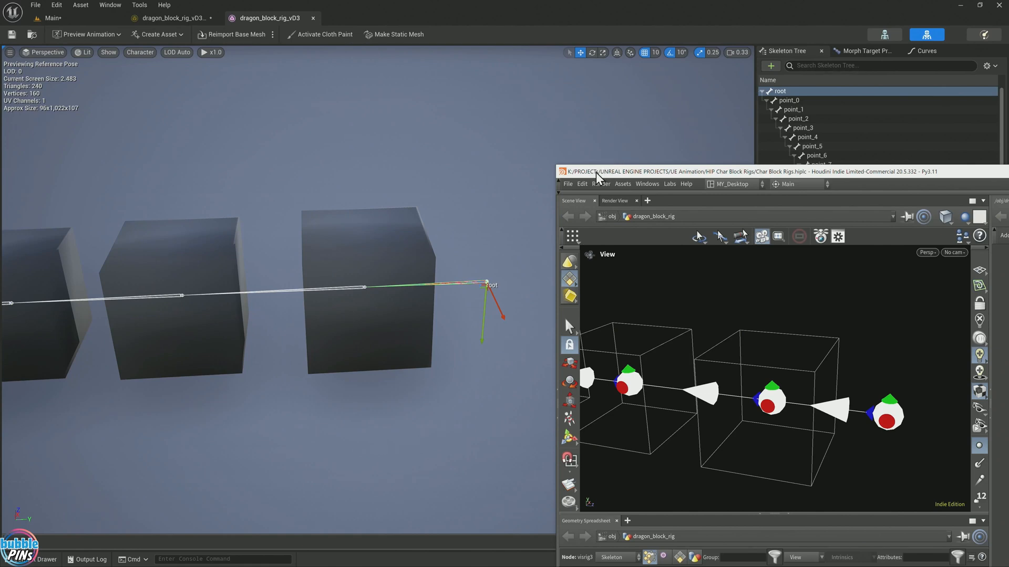
pyautogui.moveTo(611, 178)
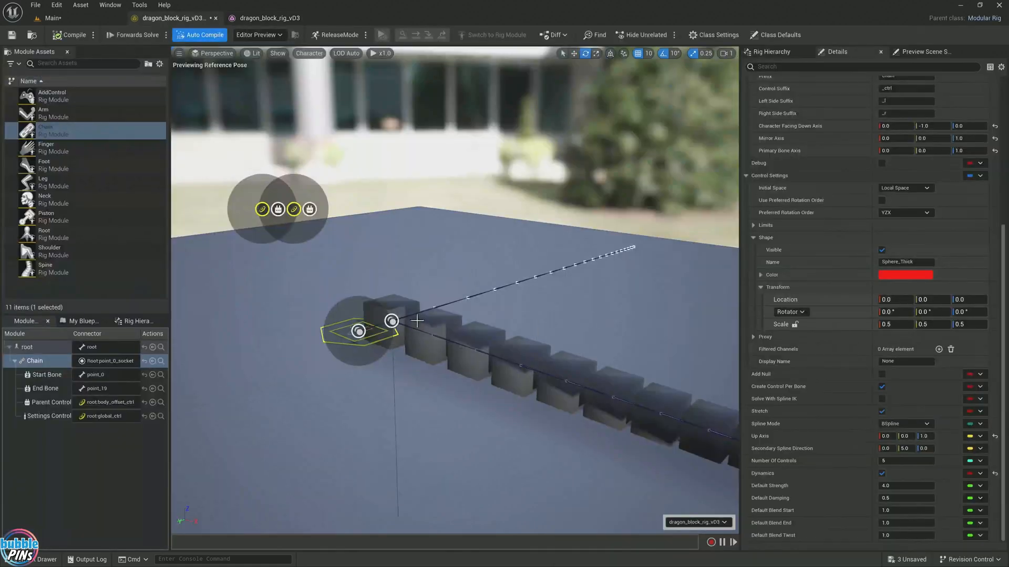
pyautogui.moveTo(283, 190)
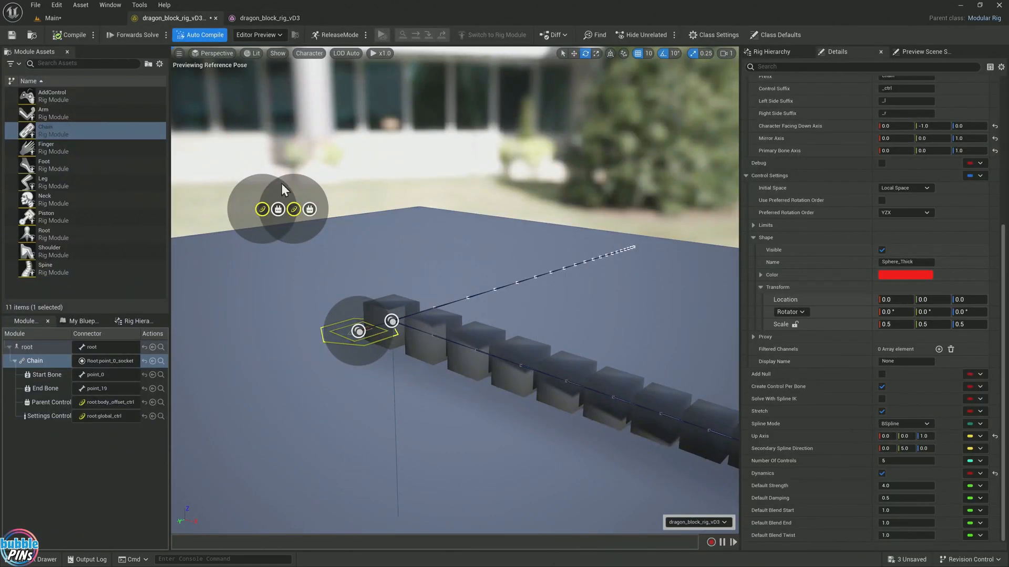
pyautogui.moveTo(95, 121)
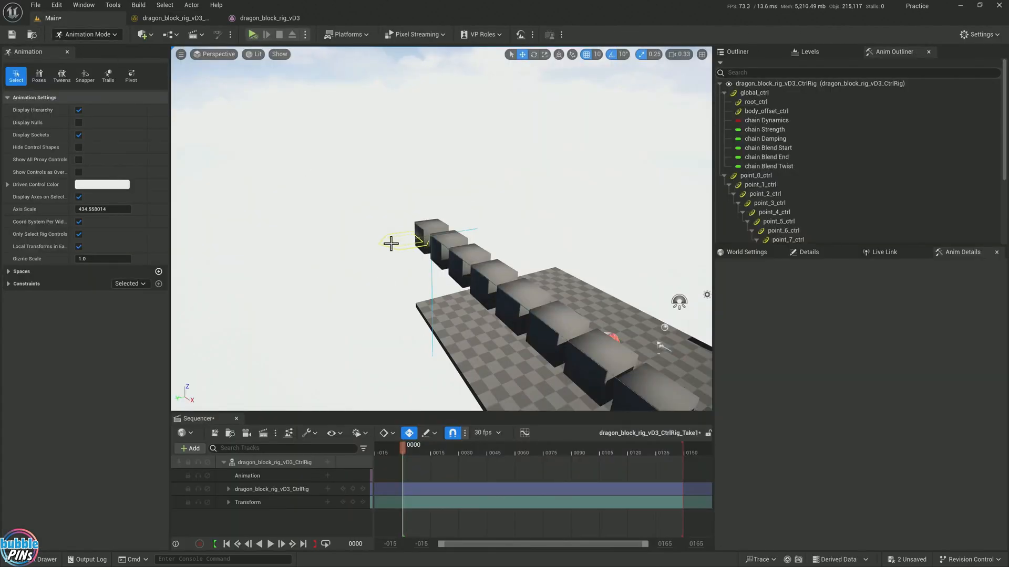
# - Select the rig's global_ctrl and drag it upward with the move gizmo
pyautogui.click(754, 92)
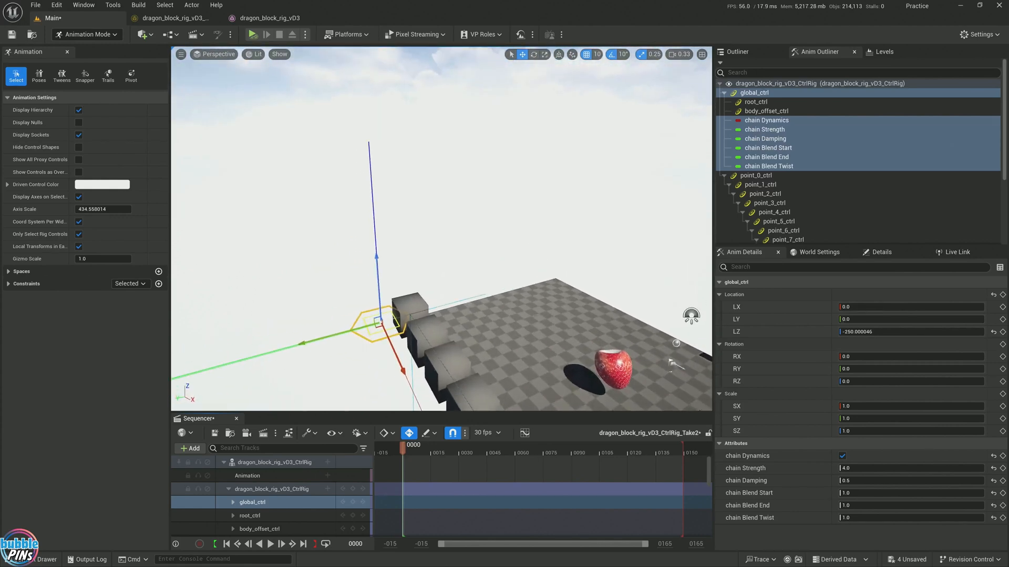
pyautogui.moveTo(644, 238)
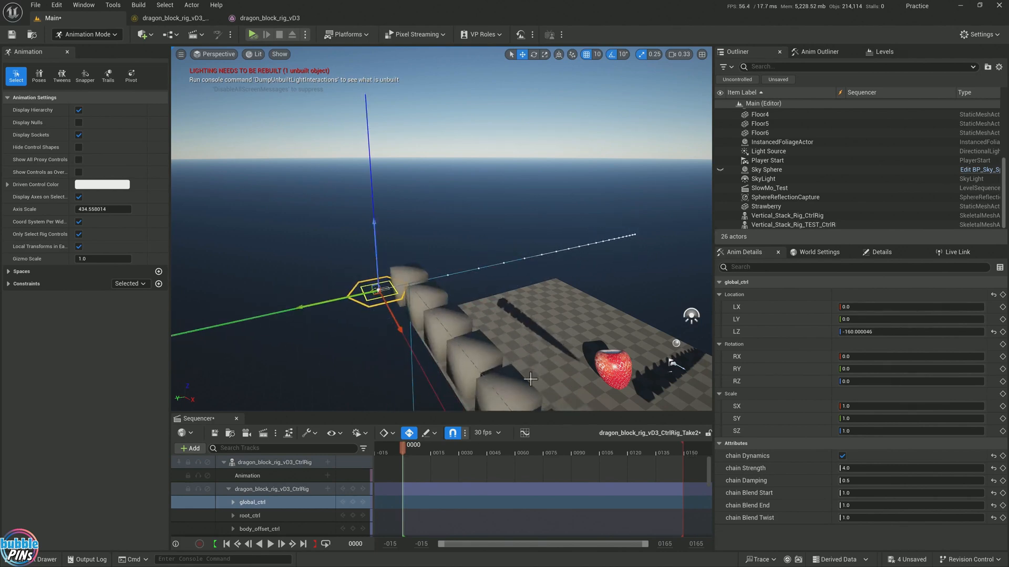
pyautogui.moveTo(377, 283); pyautogui.dragTo(373, 200)
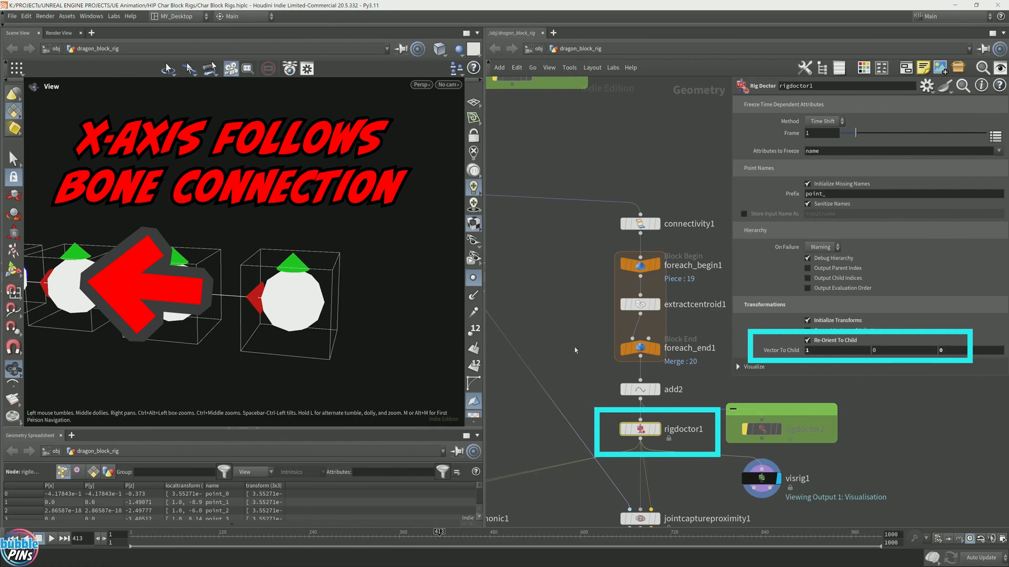
pyautogui.moveTo(610, 289)
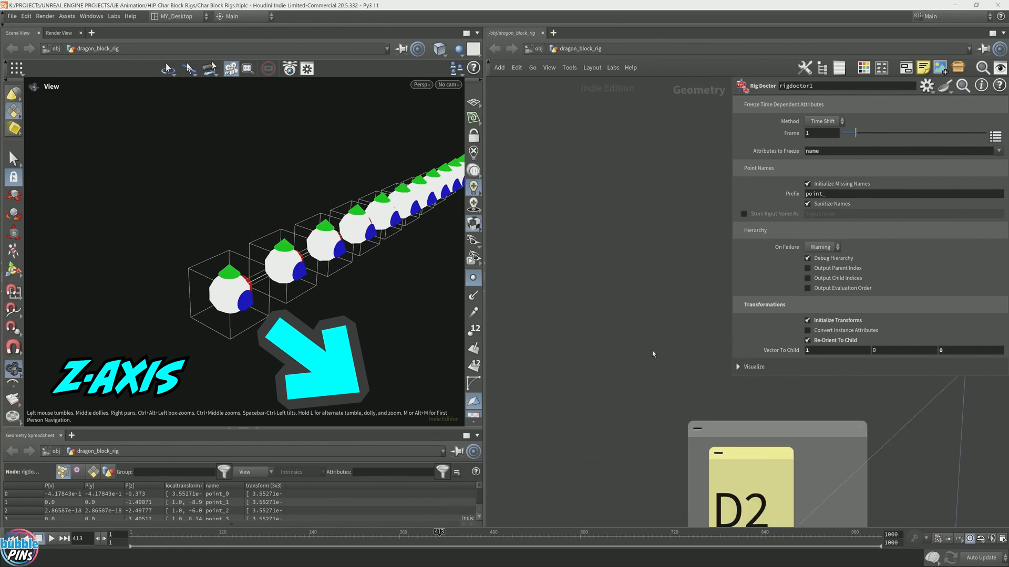
# - Save rop_fbxcharacteroutput2 to disk, writing dragon block rig vD4.fbx
pyautogui.click(587, 363)
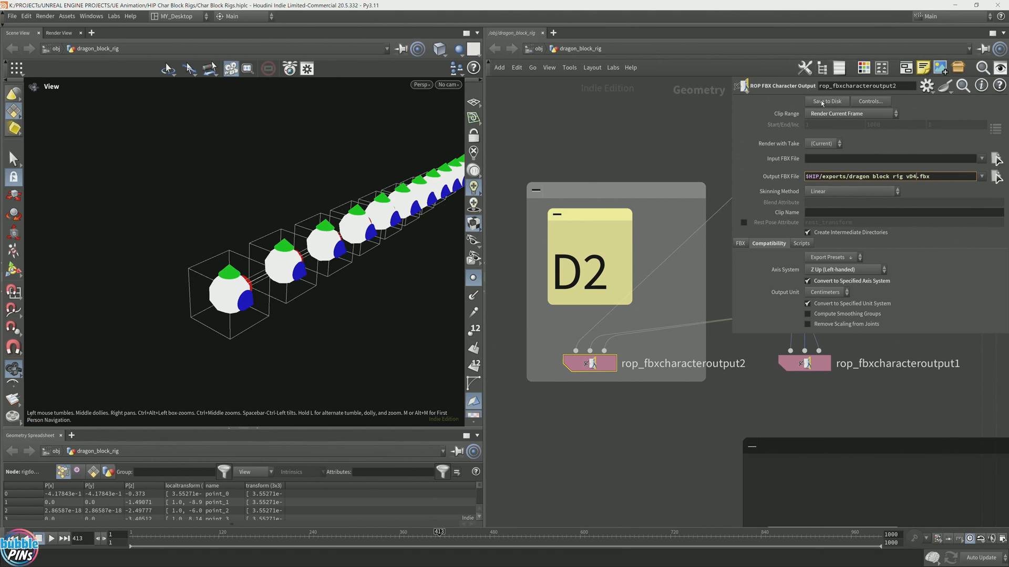
pyautogui.click(891, 176)
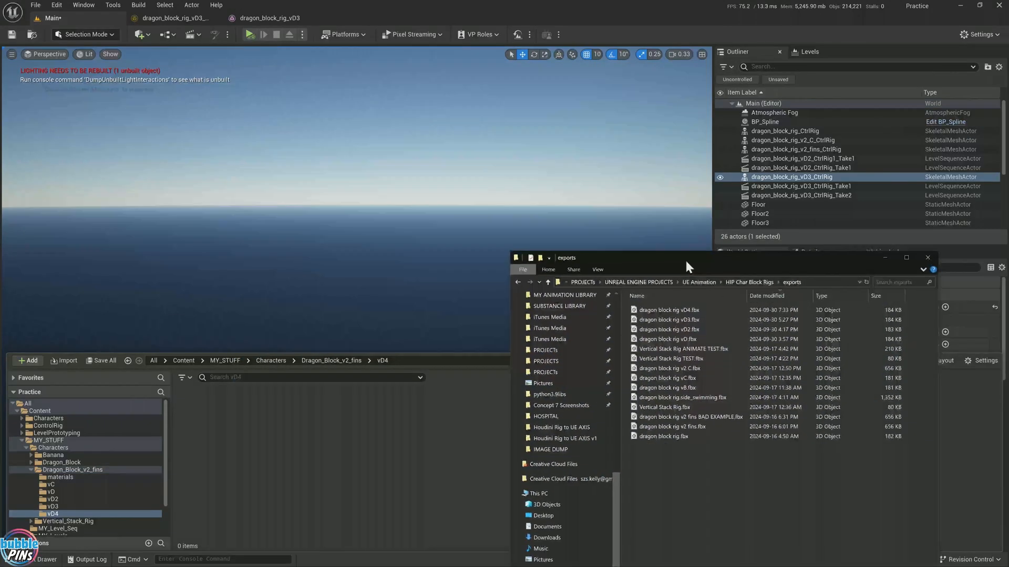
# - Import dragon block rig vD4.fbx into the vD4 folder and open its skeletal mesh
pyautogui.click(669, 321)
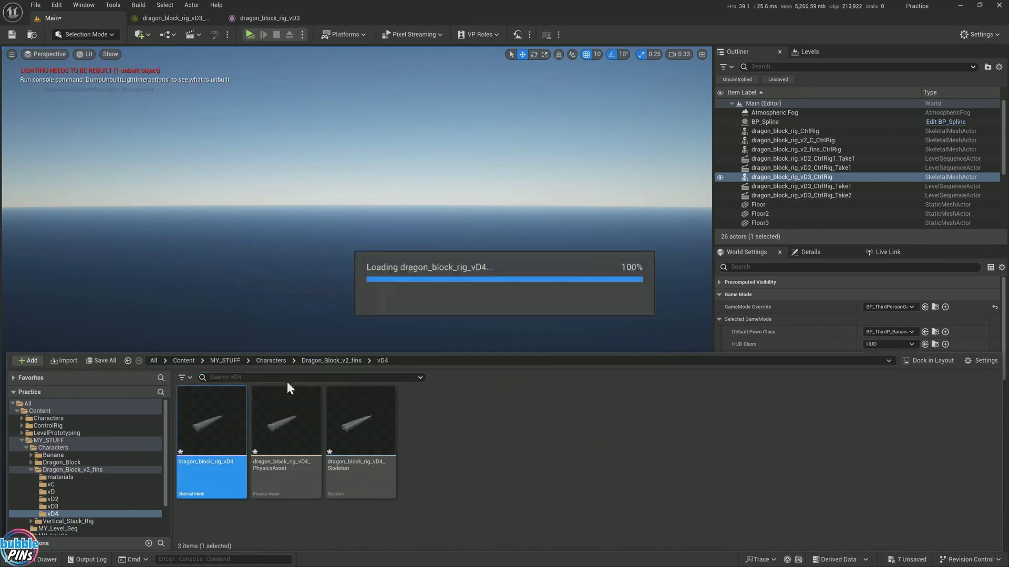
pyautogui.doubleClick(210, 420)
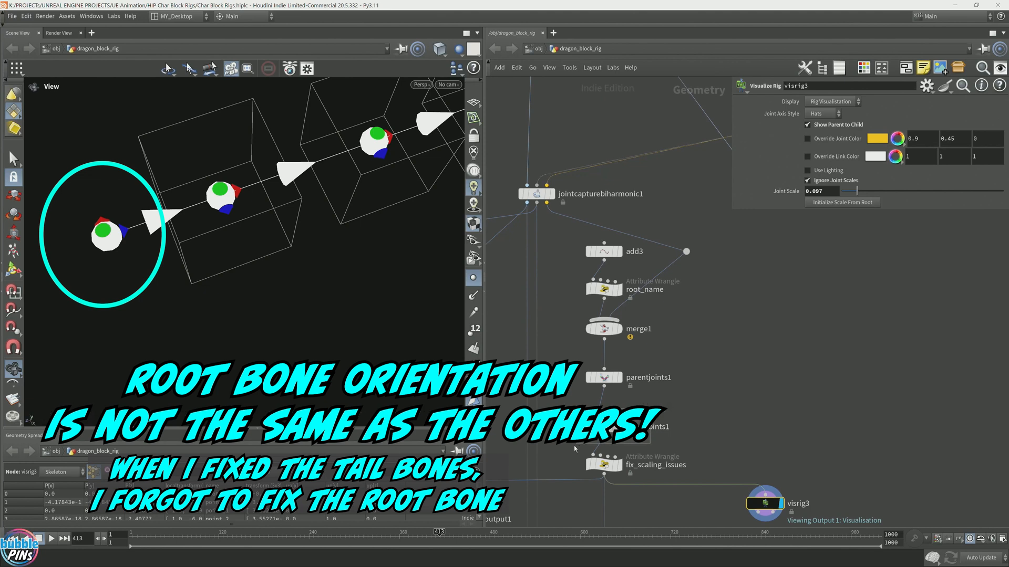
# - Set orientjoints1's Reference Vector to 1, 0, 0 and re-export the rig FBX
pyautogui.click(603, 426)
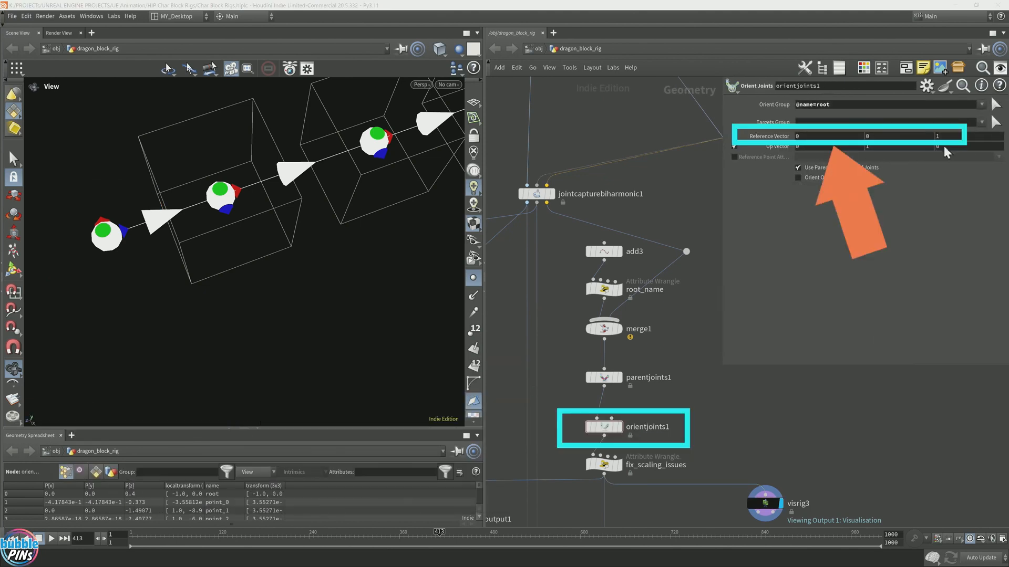
pyautogui.click(955, 135)
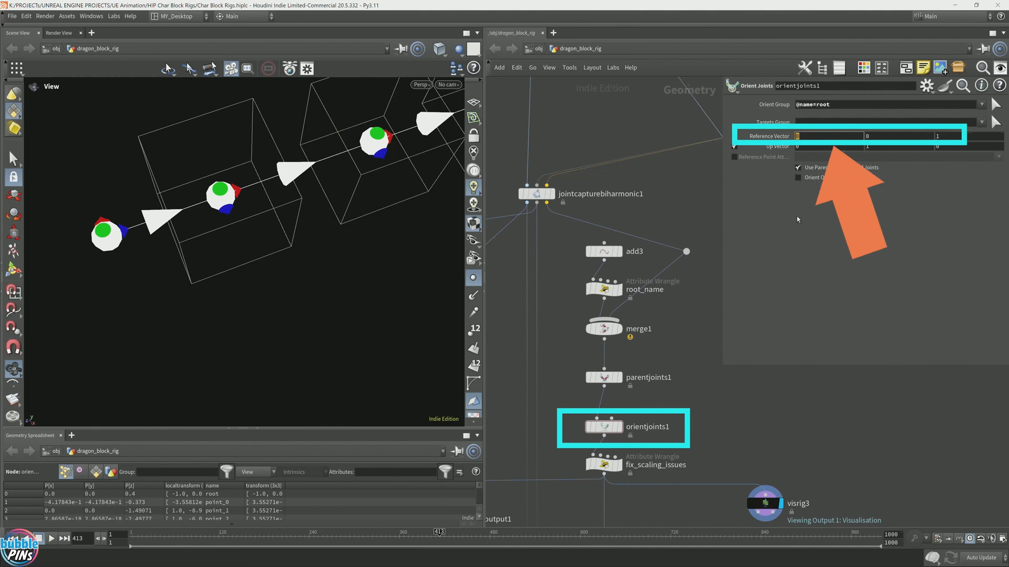
pyautogui.write('1')
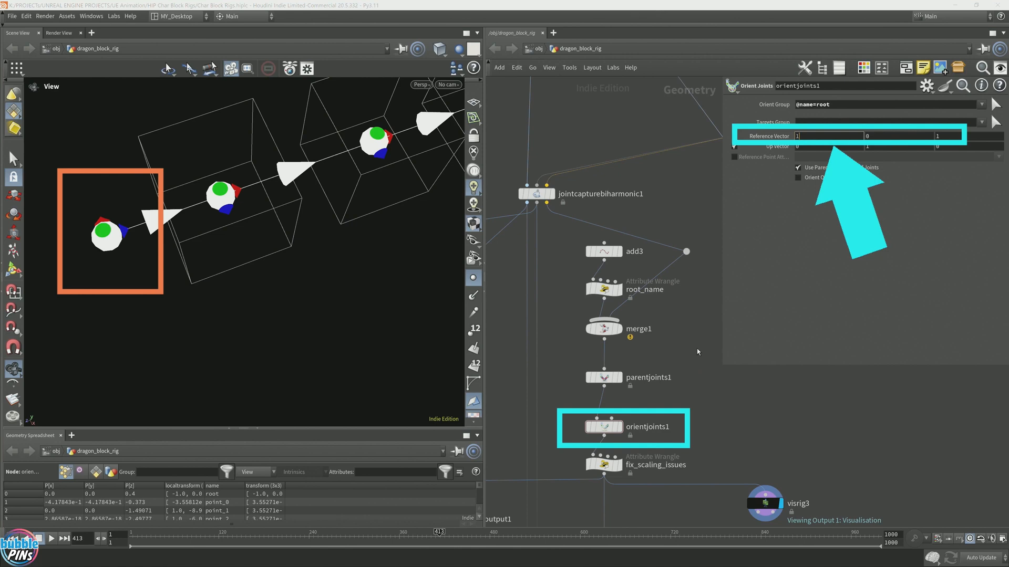
pyautogui.moveTo(638, 127)
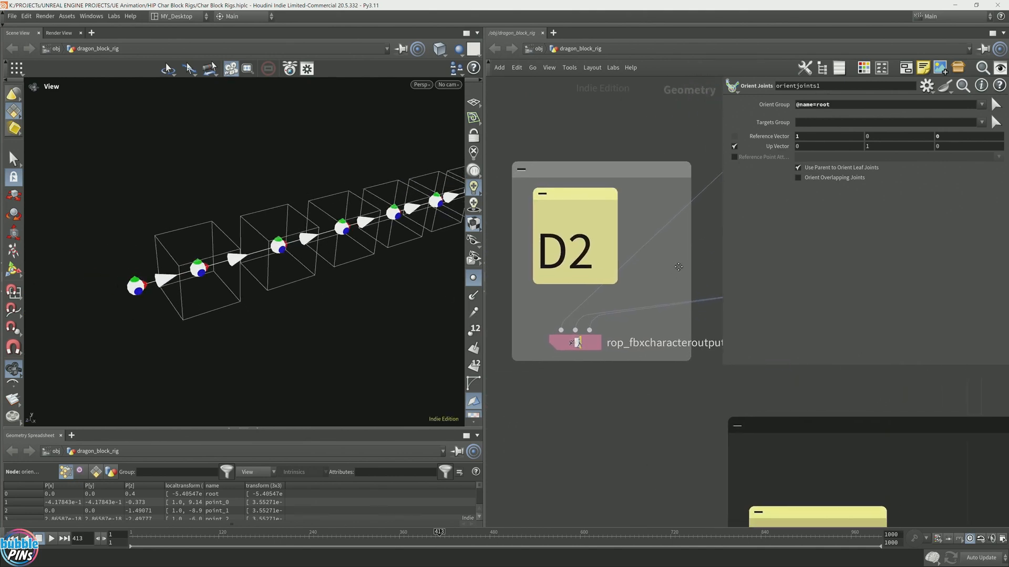
pyautogui.click(574, 339)
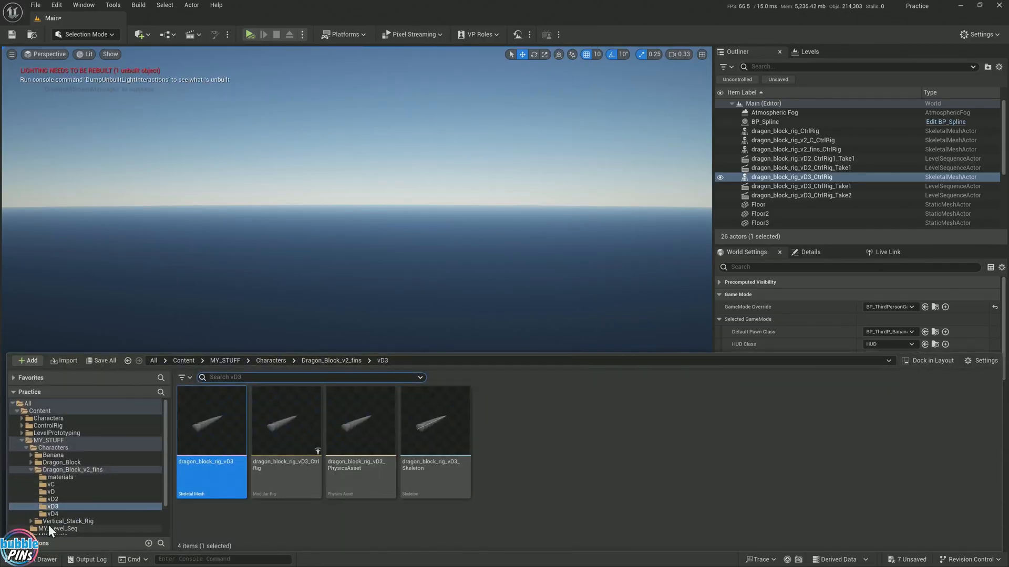
# - Re-import the updated vD4 FBX, open its skeletal mesh, and inspect the point_0 and point_1 bone axes
pyautogui.click(52, 513)
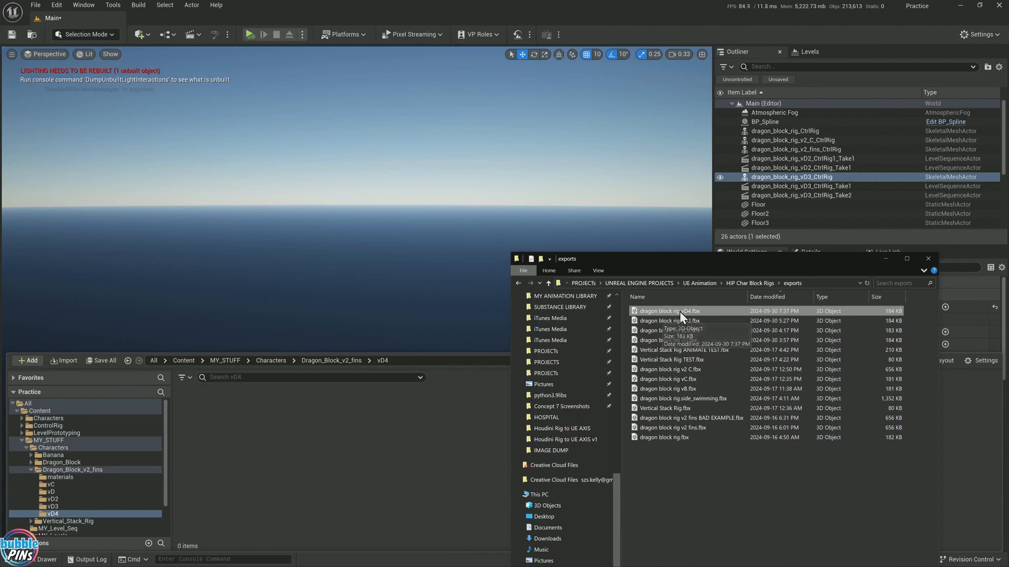
pyautogui.doubleClick(671, 311)
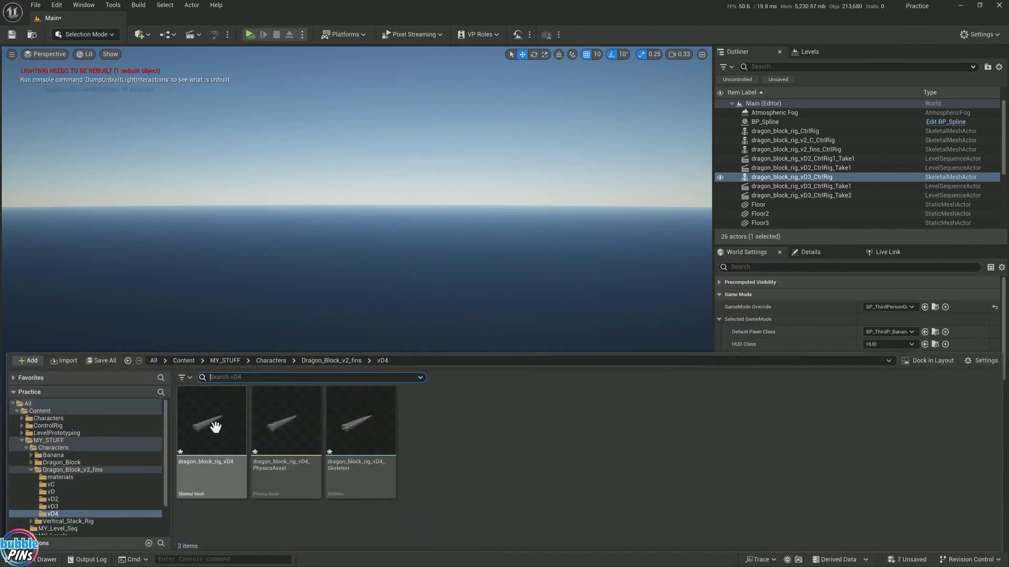
pyautogui.doubleClick(210, 421)
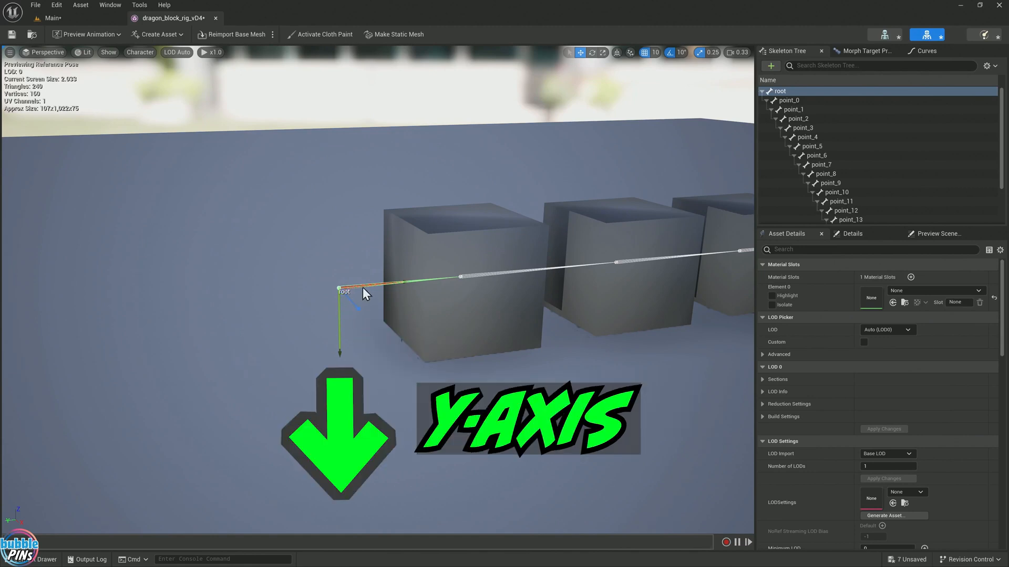
pyautogui.click(788, 100)
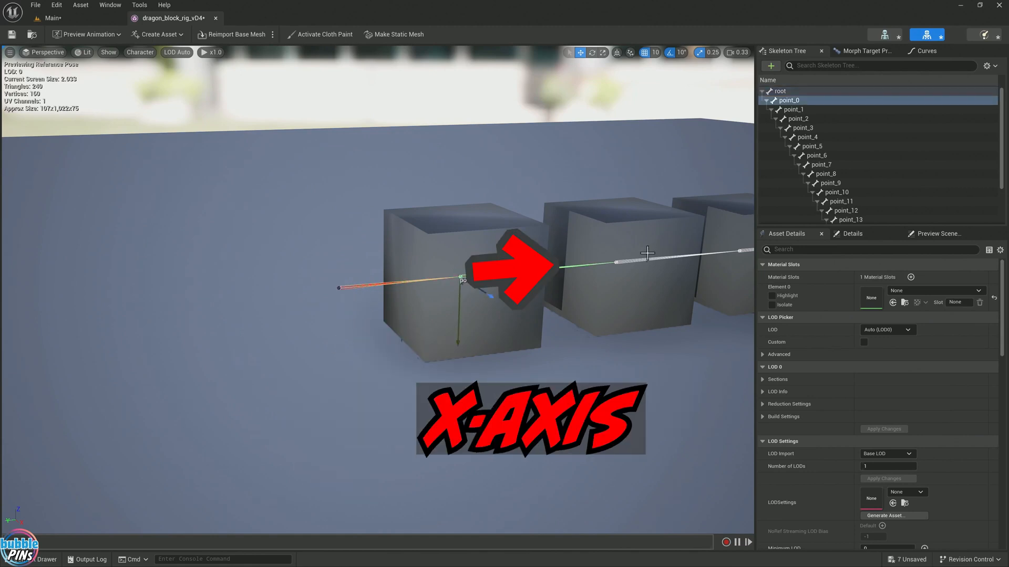
pyautogui.click(793, 109)
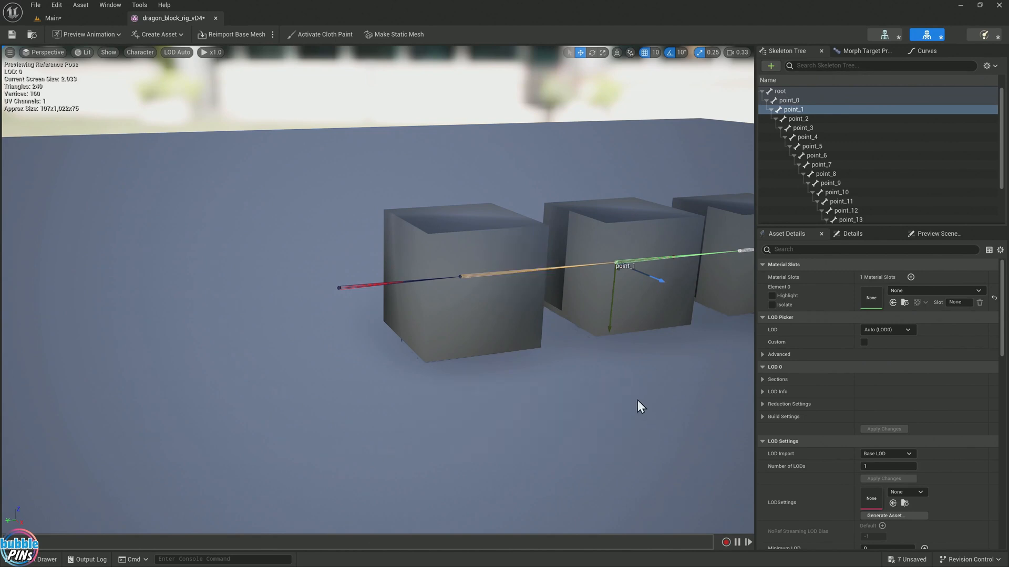
pyautogui.moveTo(187, 467)
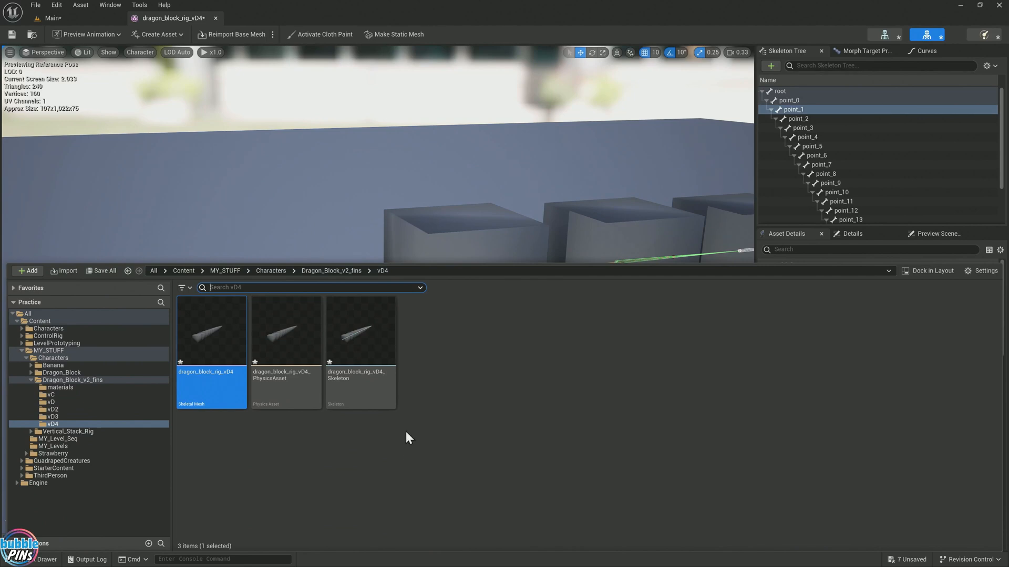
pyautogui.moveTo(519, 261)
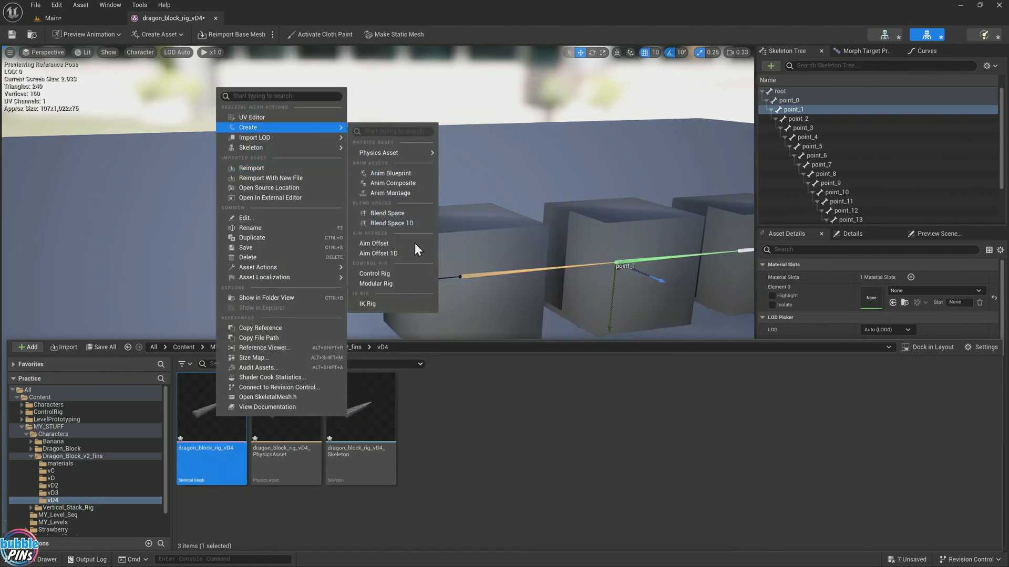
# - Create dragon_block_rig_vD4 modular rig, attach a Chain module at point_0_socket, and enable Dynamics
pyautogui.click(375, 274)
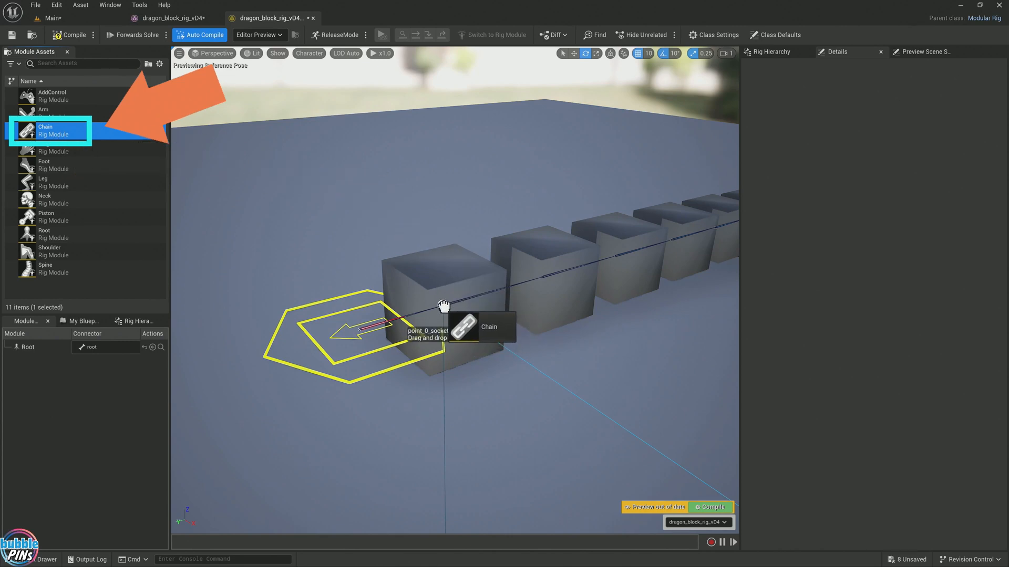
pyautogui.moveTo(482, 327); pyautogui.dragTo(442, 306)
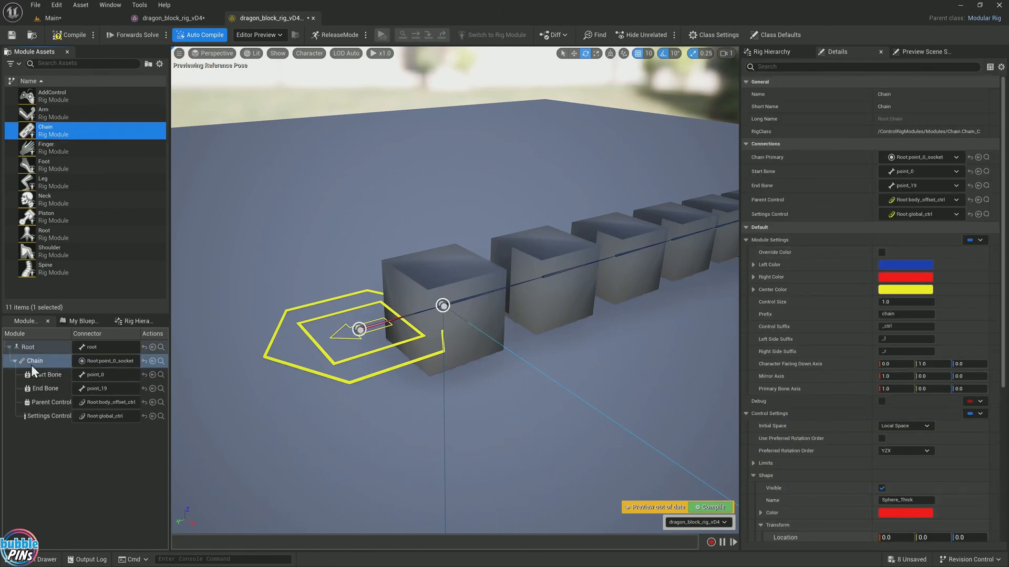
pyautogui.click(35, 361)
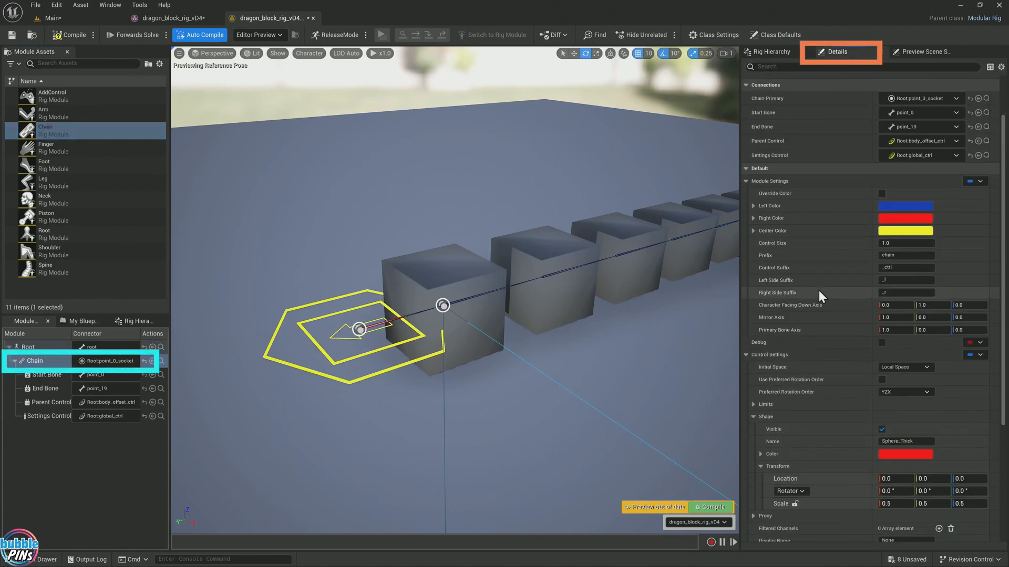
pyautogui.scroll(-3)
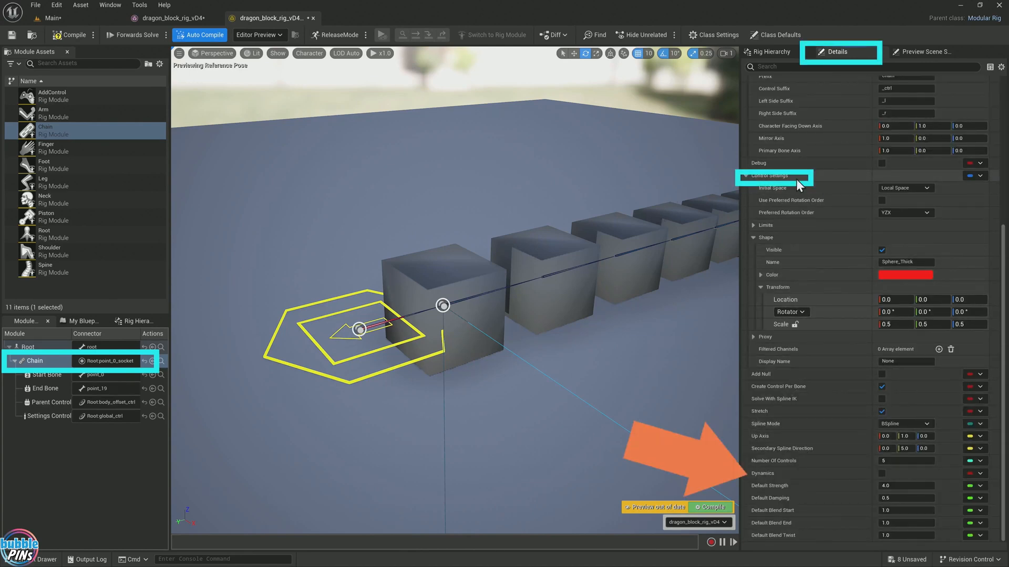
pyautogui.click(882, 474)
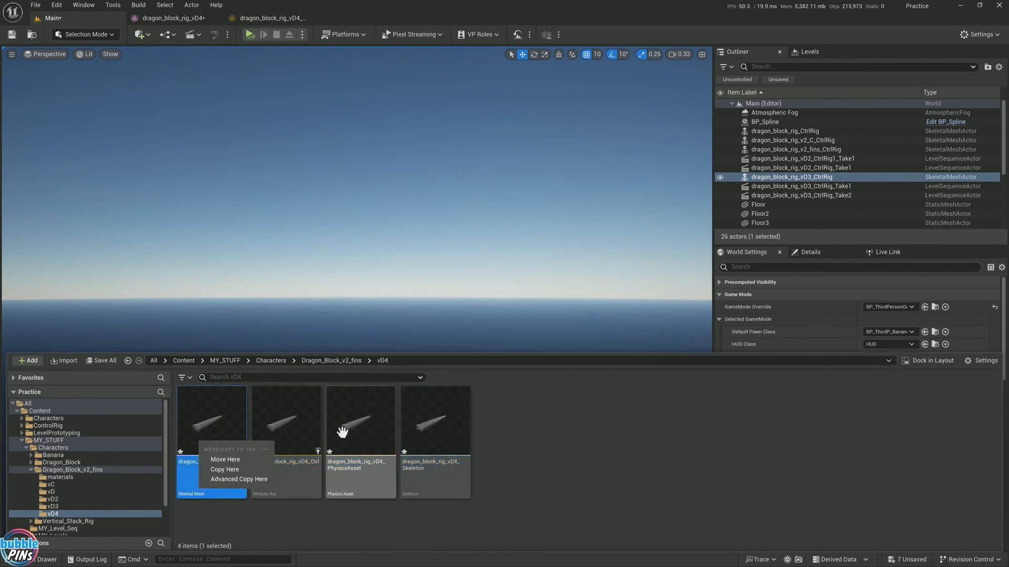
# - Place the vD4 rig in the level, show Sequencer tracks, and select body_offset_ctrl and global_ctrl
pyautogui.click(35, 4)
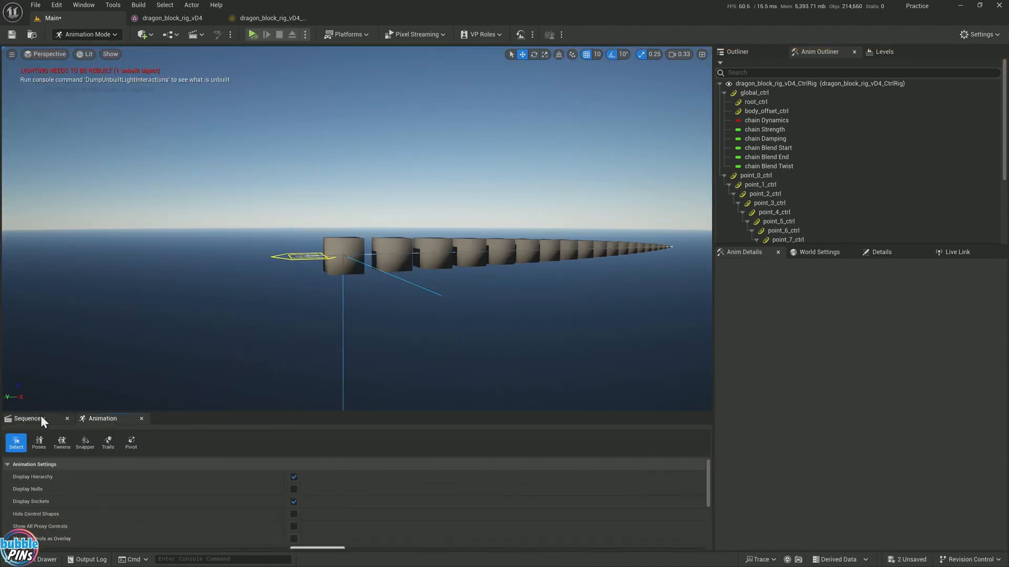
pyautogui.click(27, 418)
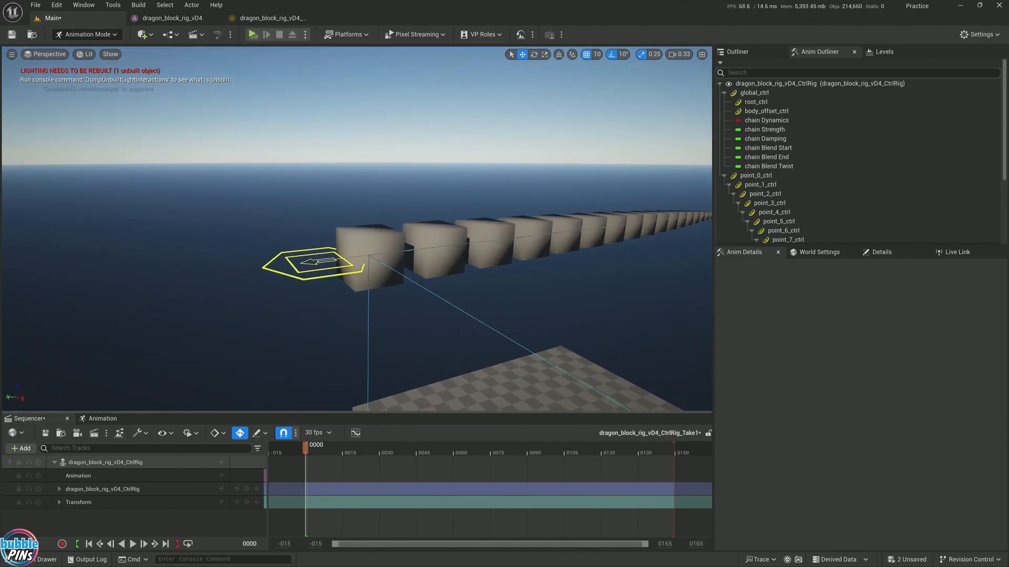
pyautogui.click(754, 92)
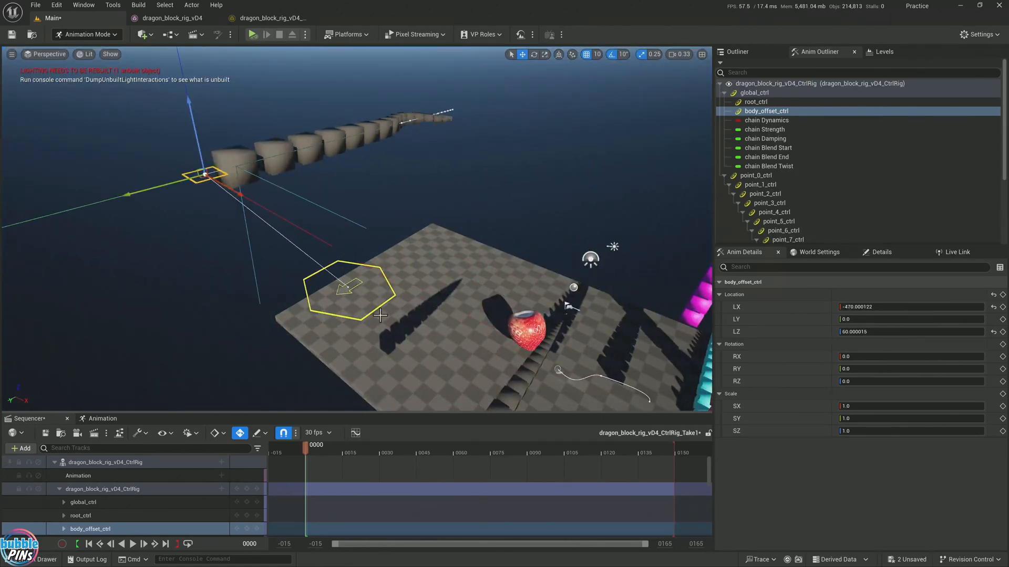
pyautogui.click(754, 92)
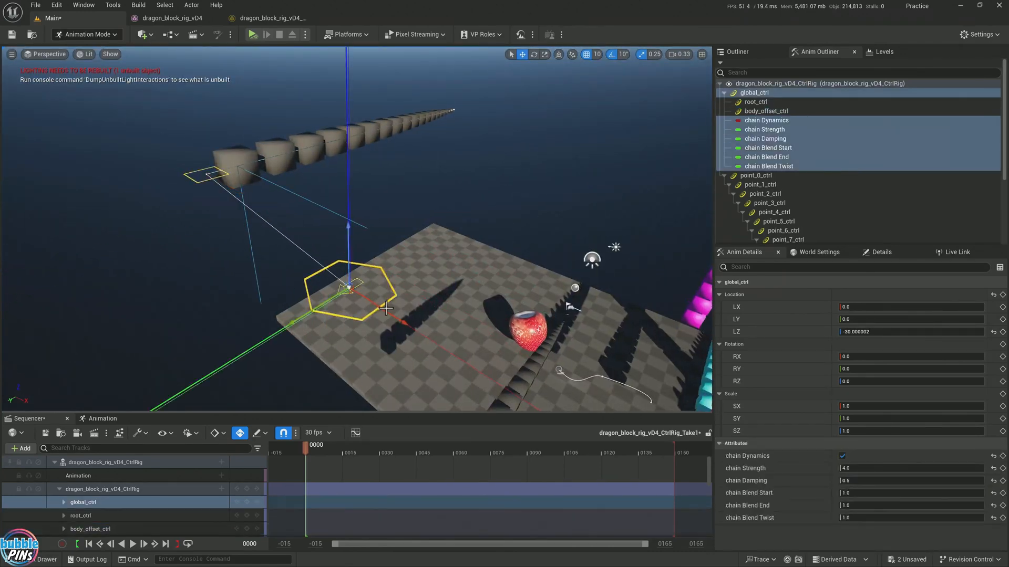